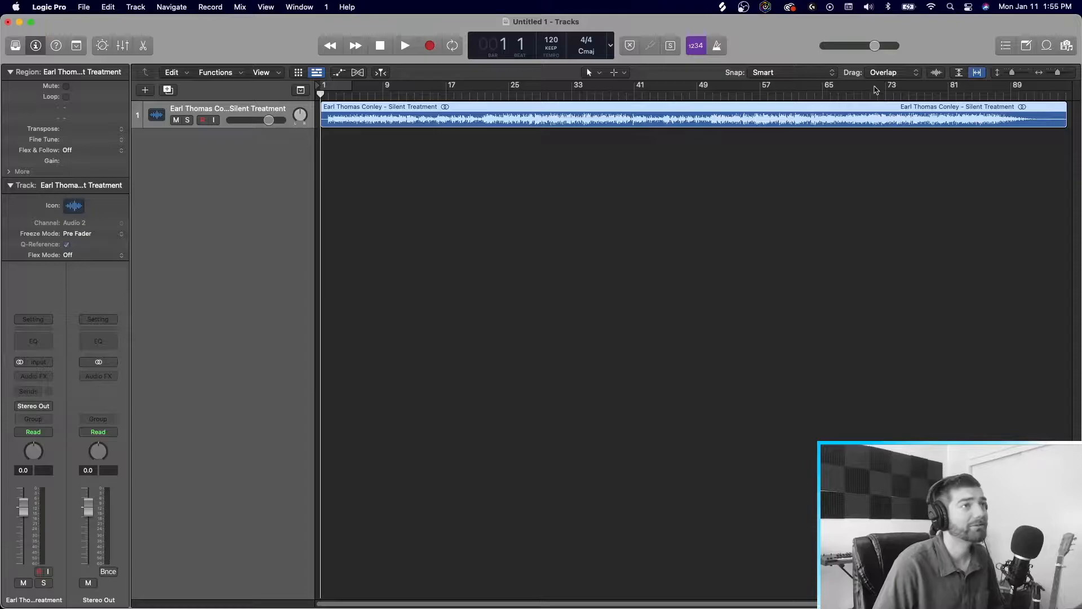
mouse_move(33, 376)
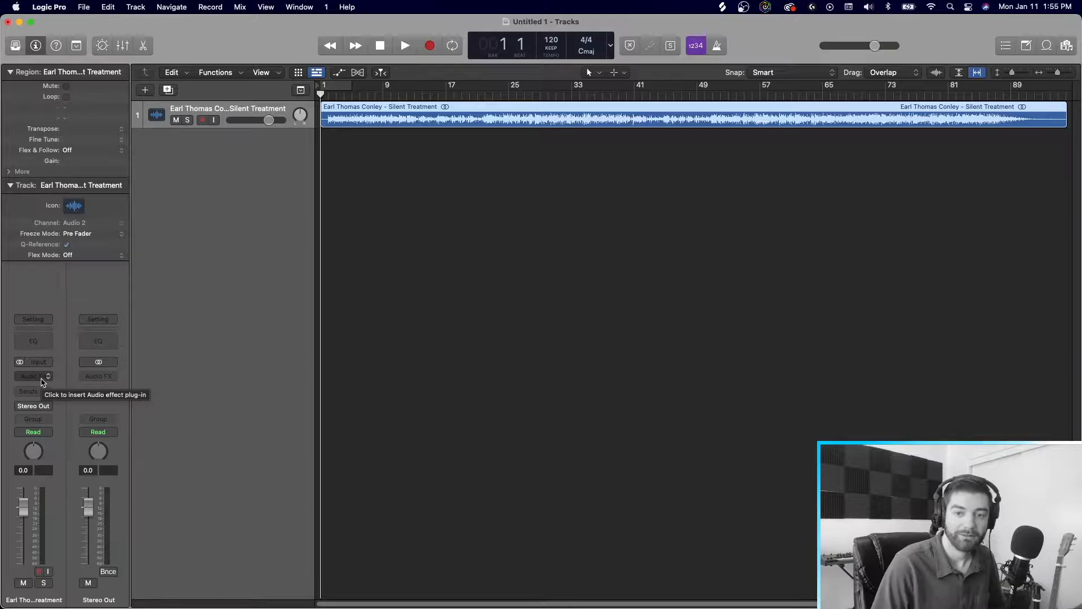
- Bring up the iZotope plug-in list with RX 8 Music Rebalance (ARA) highlighted for the song track
left_click(32, 377)
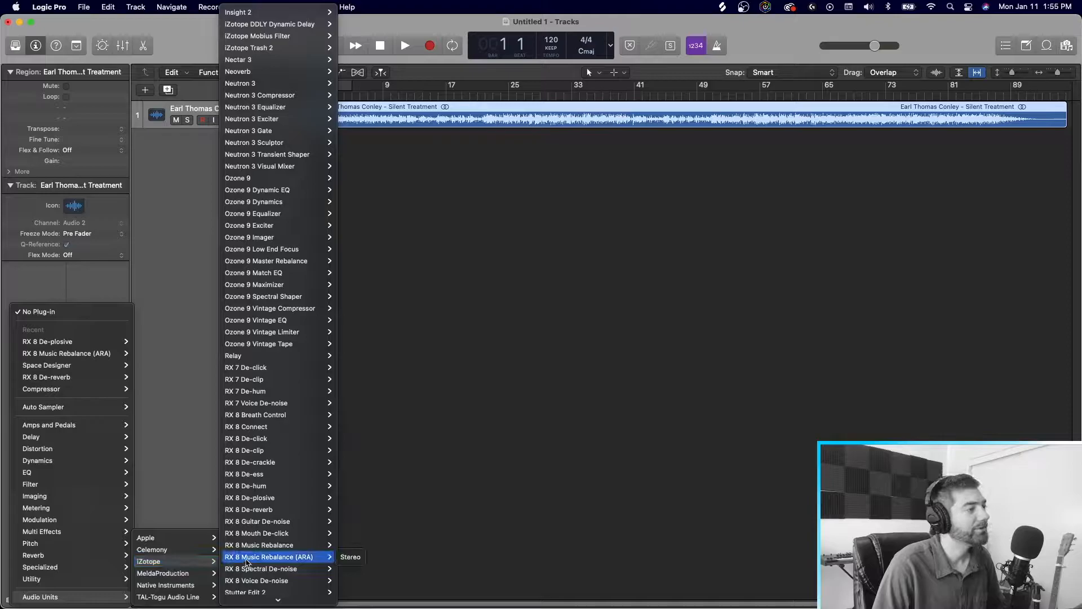
mouse_move(250, 462)
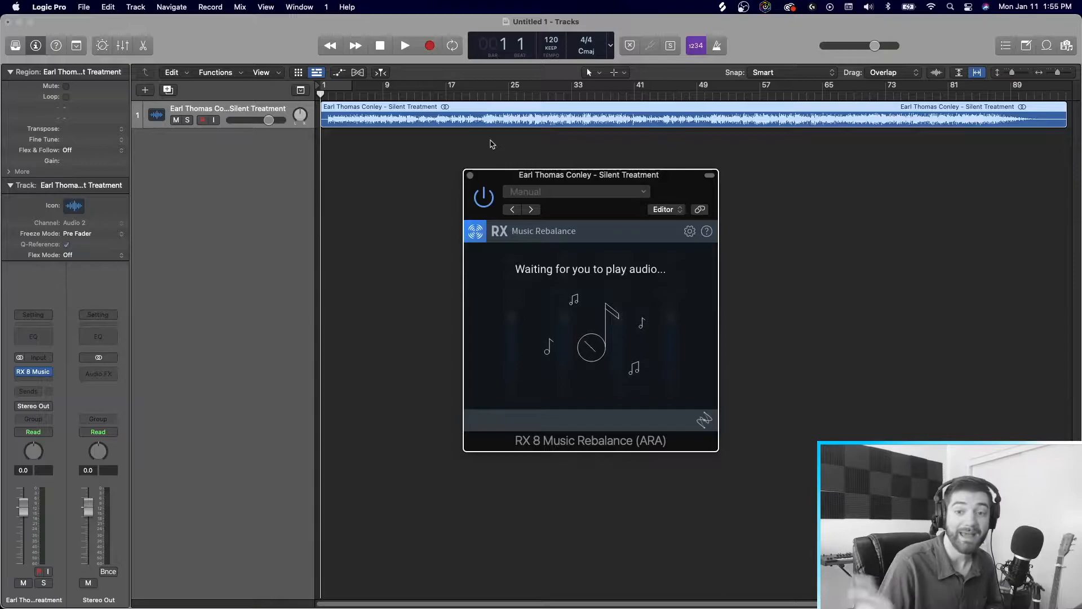
- Play the song so Music Rebalance analyses it and shows its four stem sliders
left_click(405, 45)
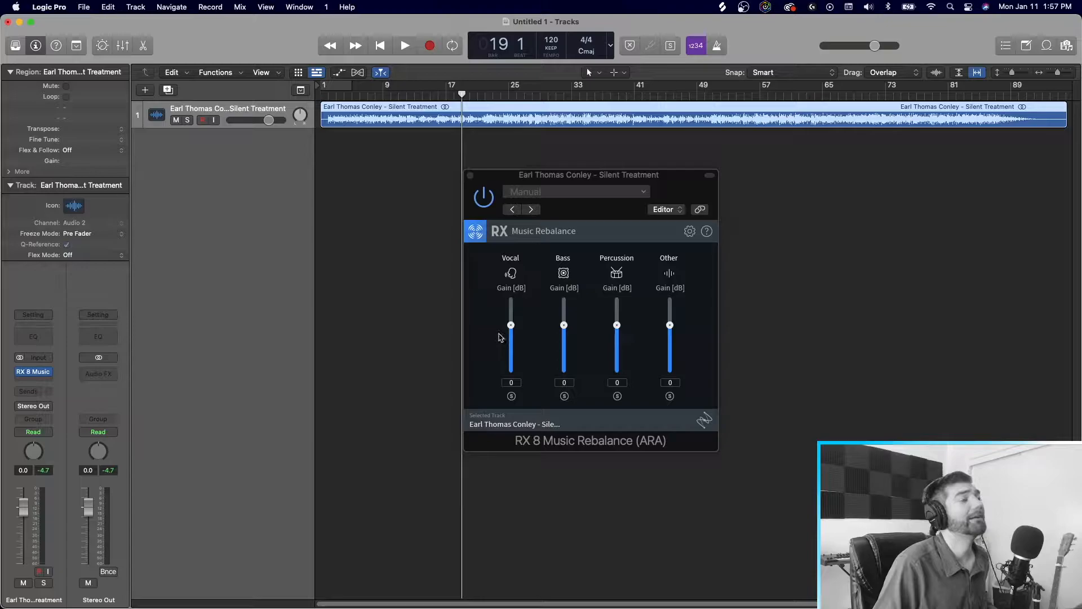
left_click_drag(511, 325, 511, 339)
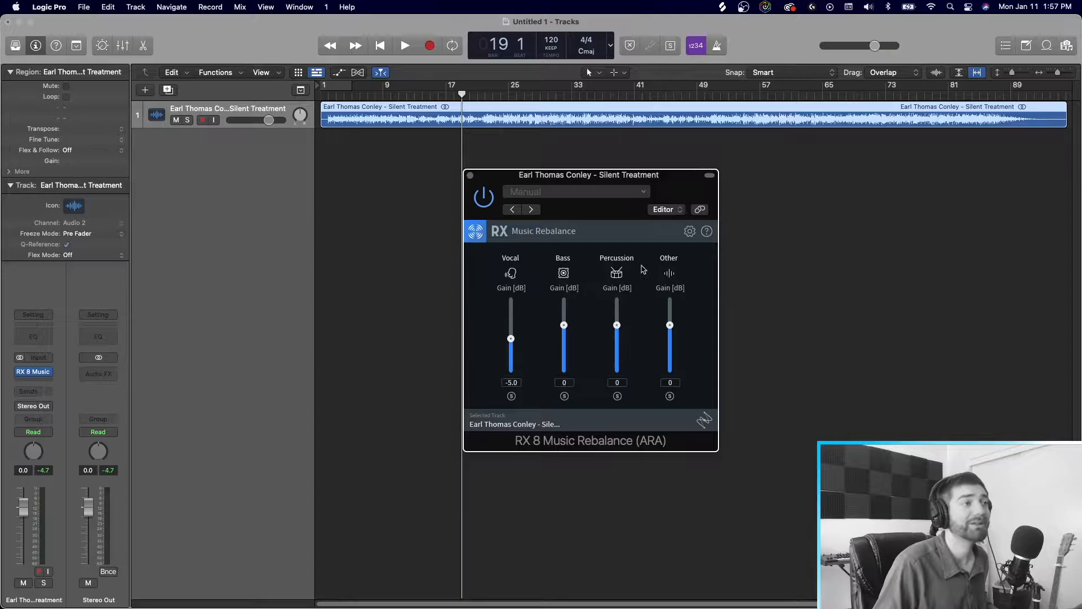
mouse_move(669, 276)
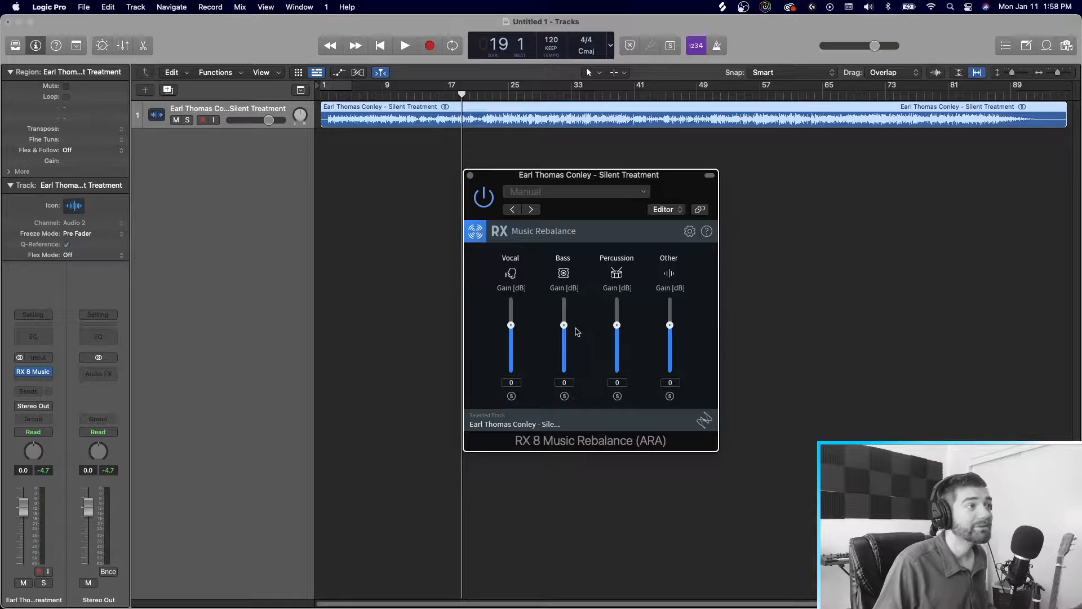
- Audition the soloed Vocal stem at +6 dB, then unsolo it ready to pull vocals to -inf
left_click(405, 45)
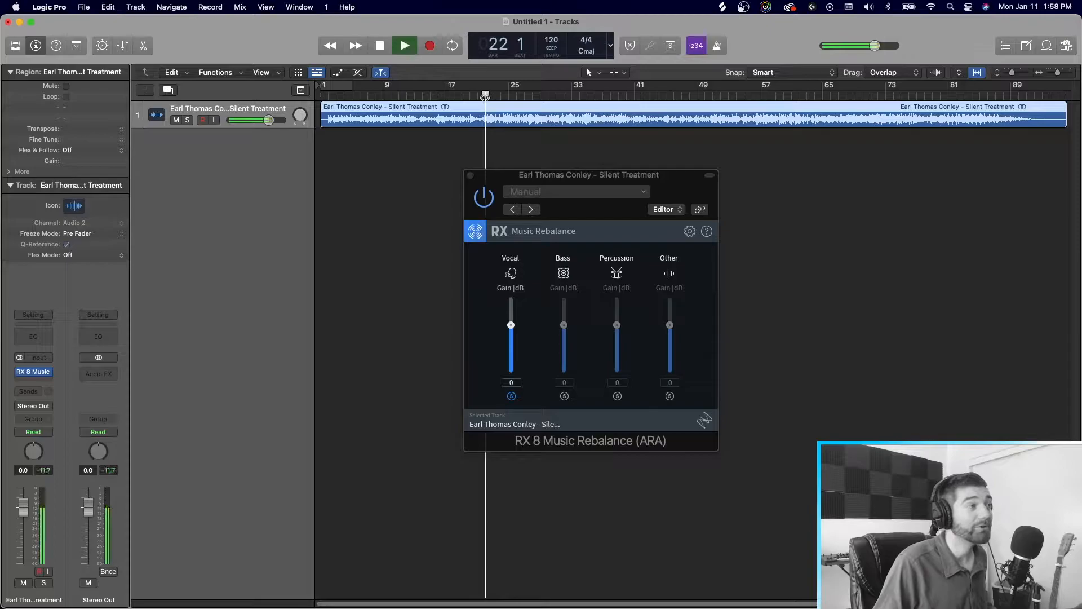
left_click_drag(511, 325, 510, 308)
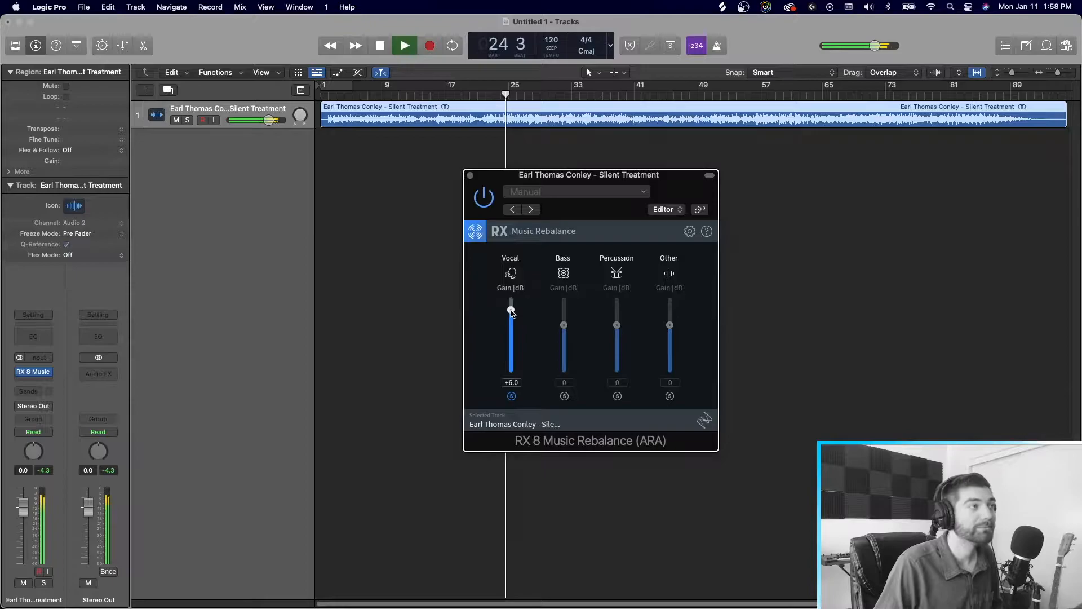
left_click(403, 45)
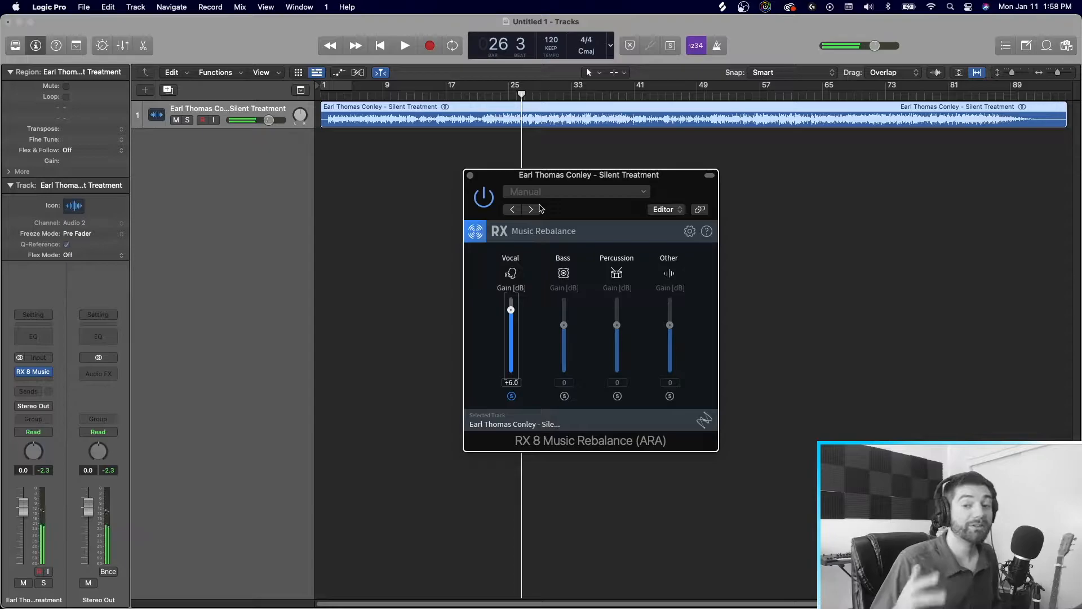
left_click(405, 45)
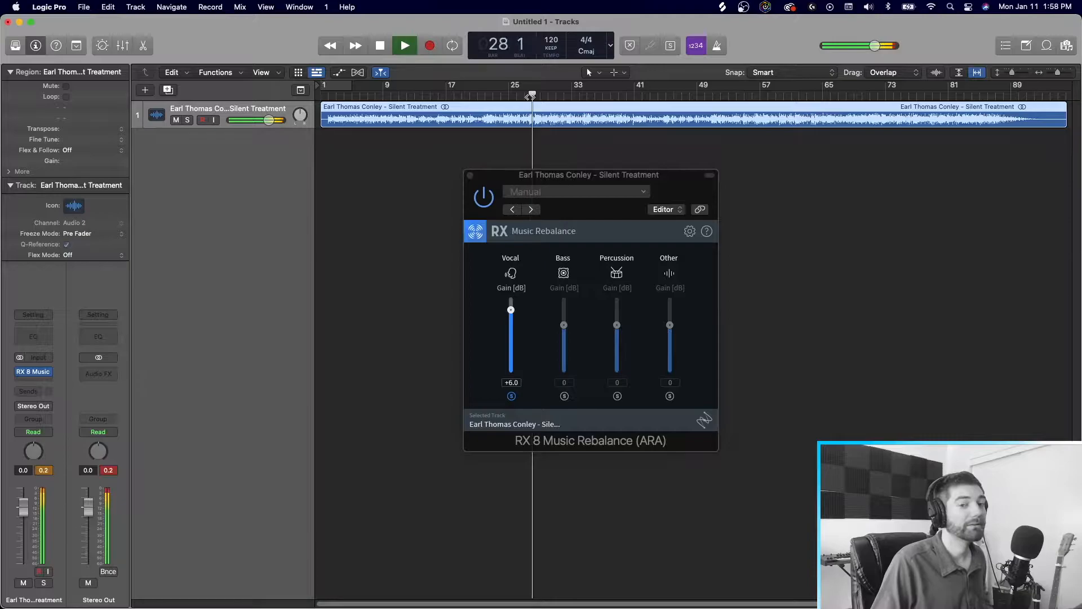
left_click(380, 45)
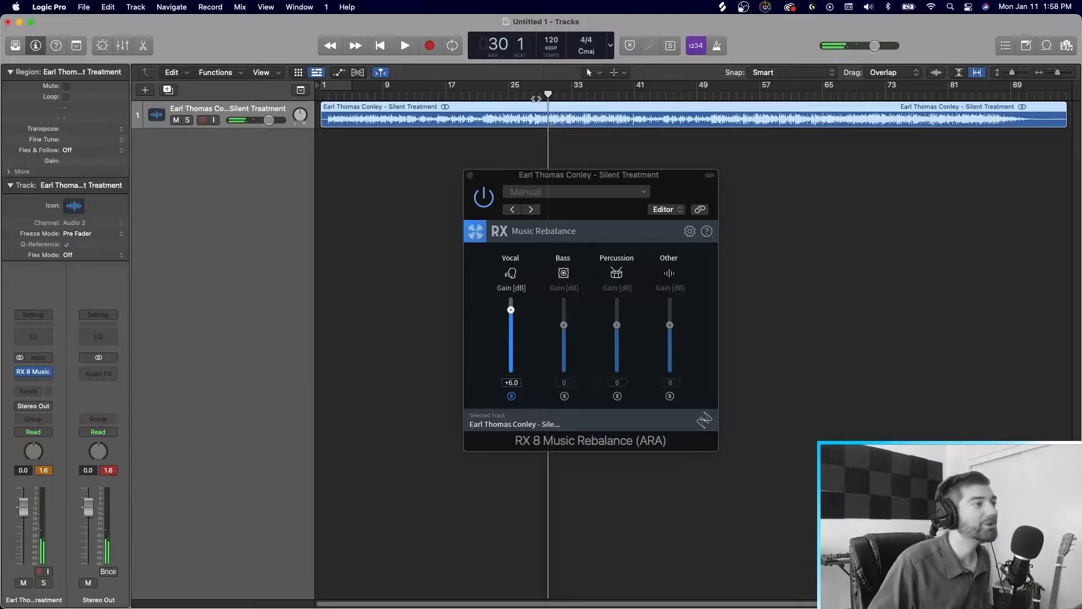
left_click(405, 45)
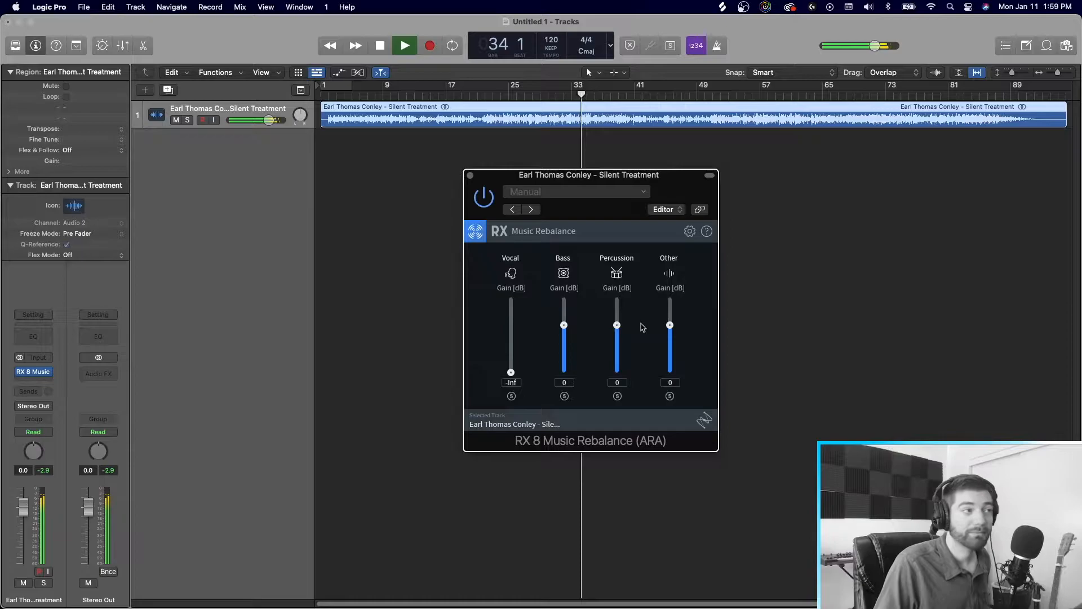
- Stop playback and return the Vocal gain to 0 dB before soloing Bass
left_click(379, 45)
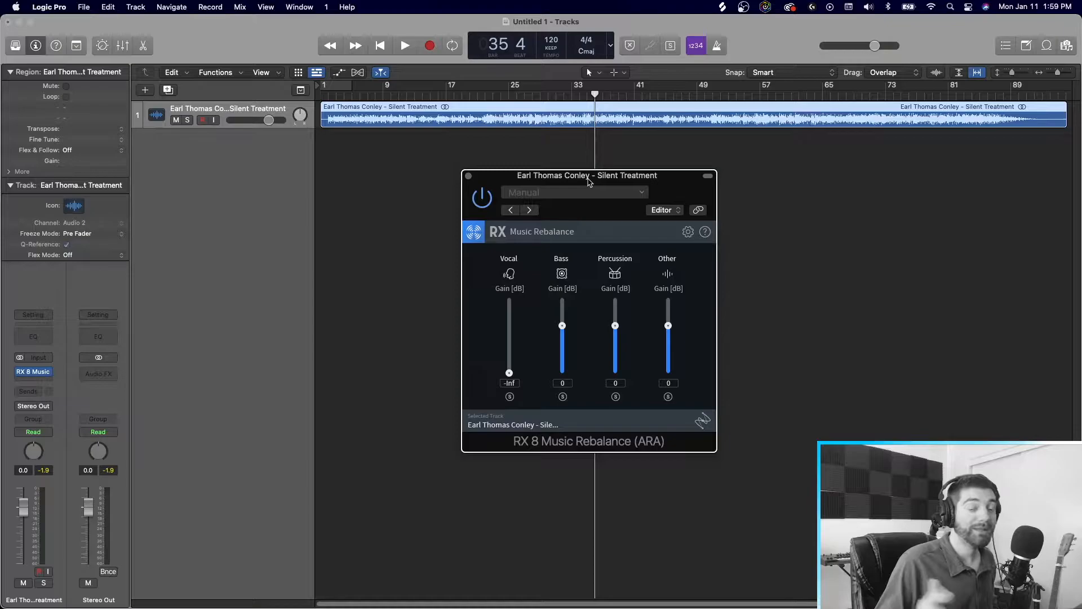
left_click_drag(508, 373, 508, 325)
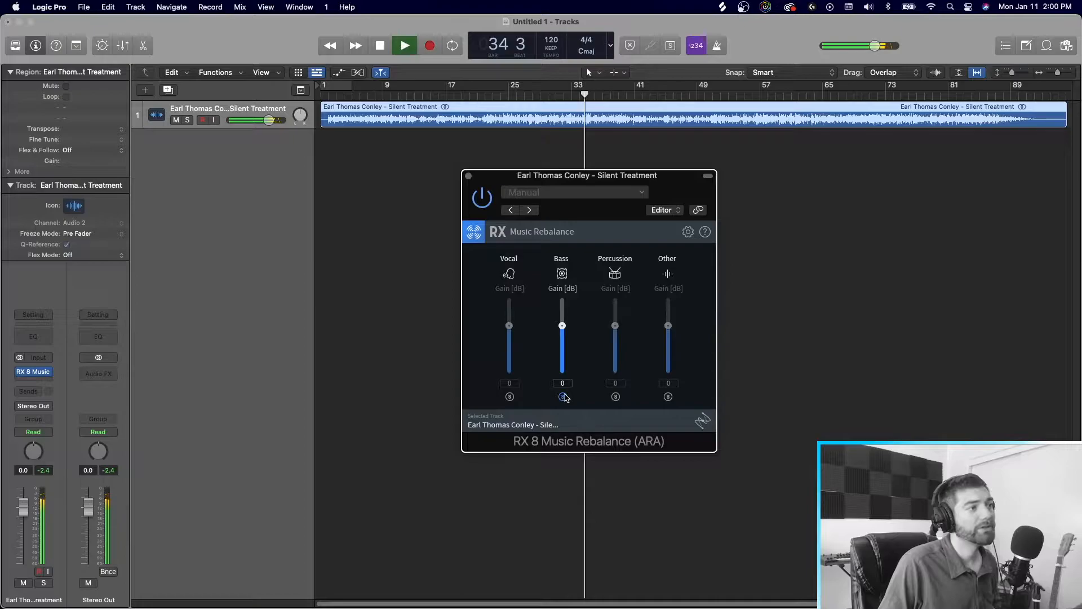
- Adjust a Music Rebalance gain slider while switching to the Madeon track
left_click_drag(561, 325, 562, 309)
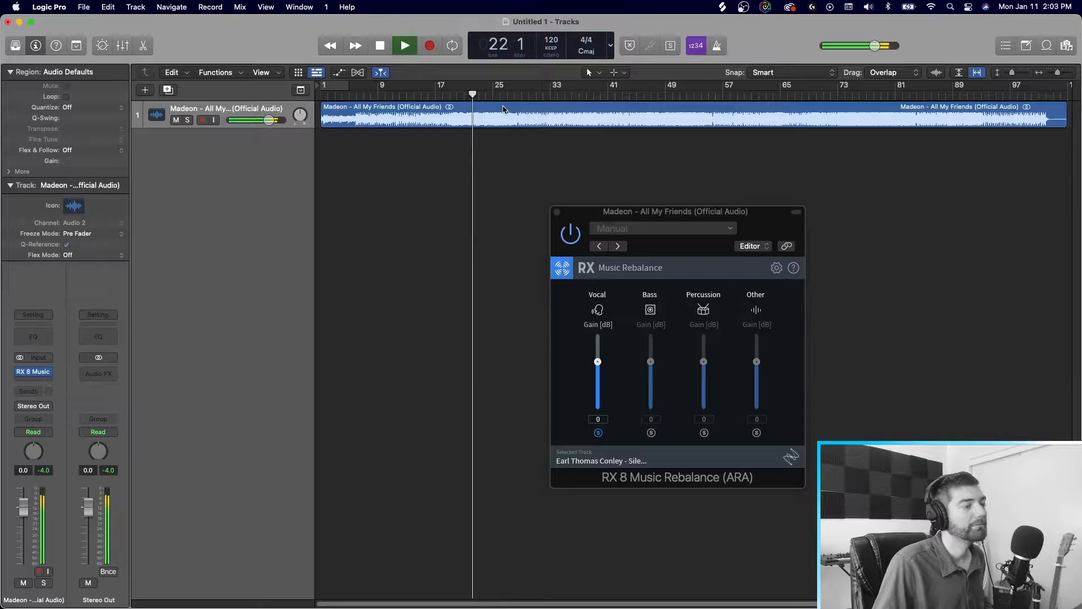
left_click(379, 45)
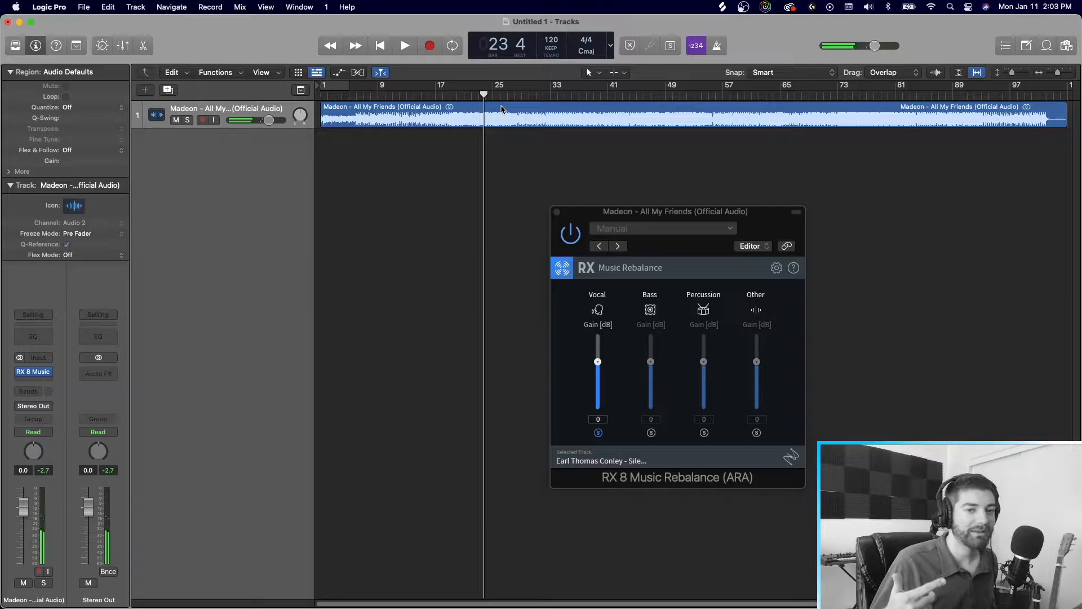
left_click(448, 95)
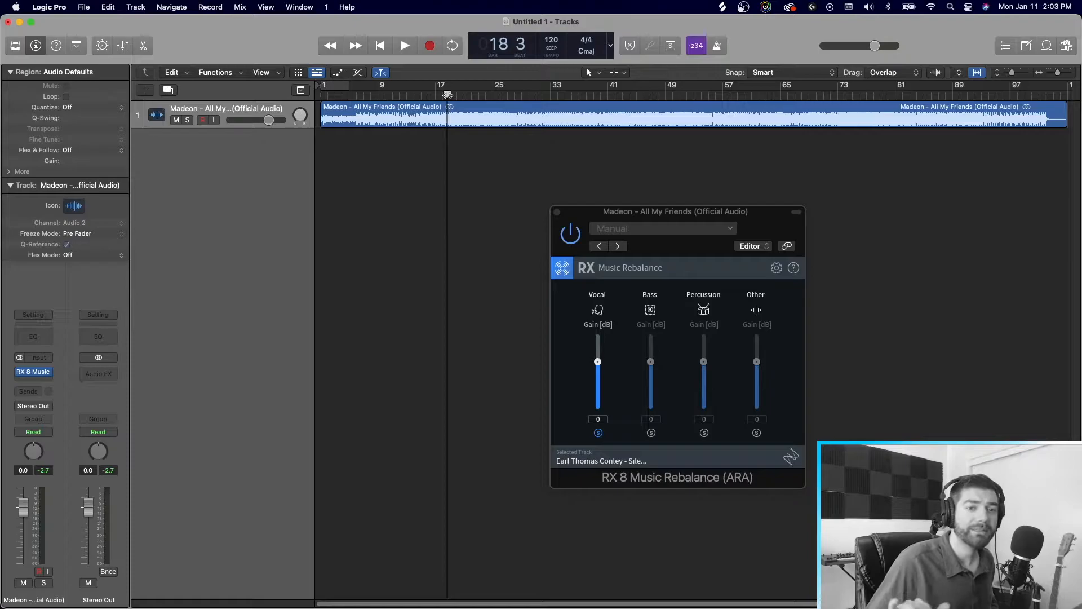
left_click(550, 85)
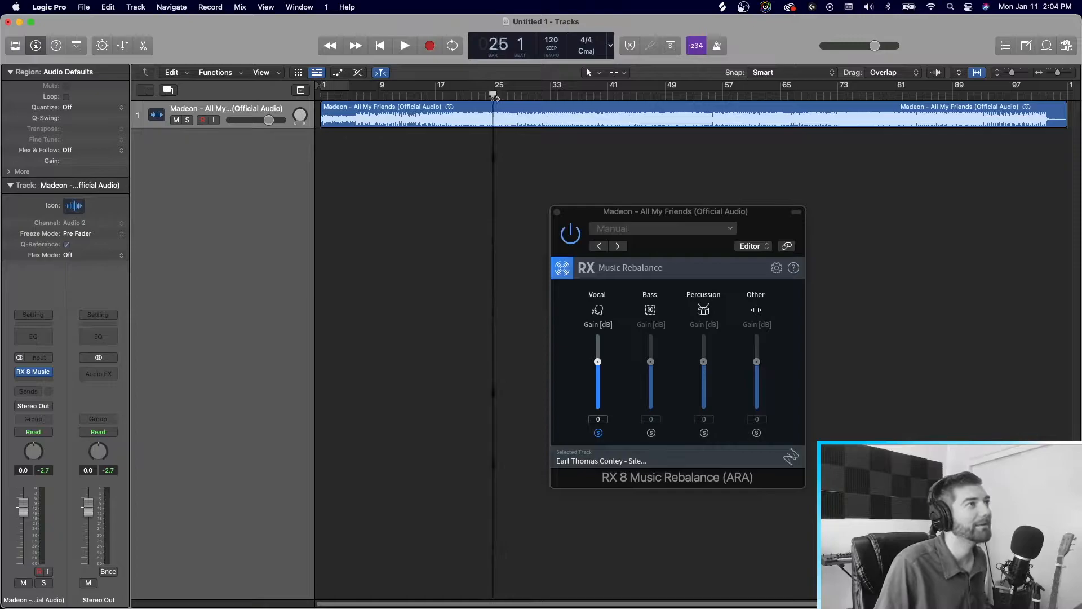
left_click(405, 45)
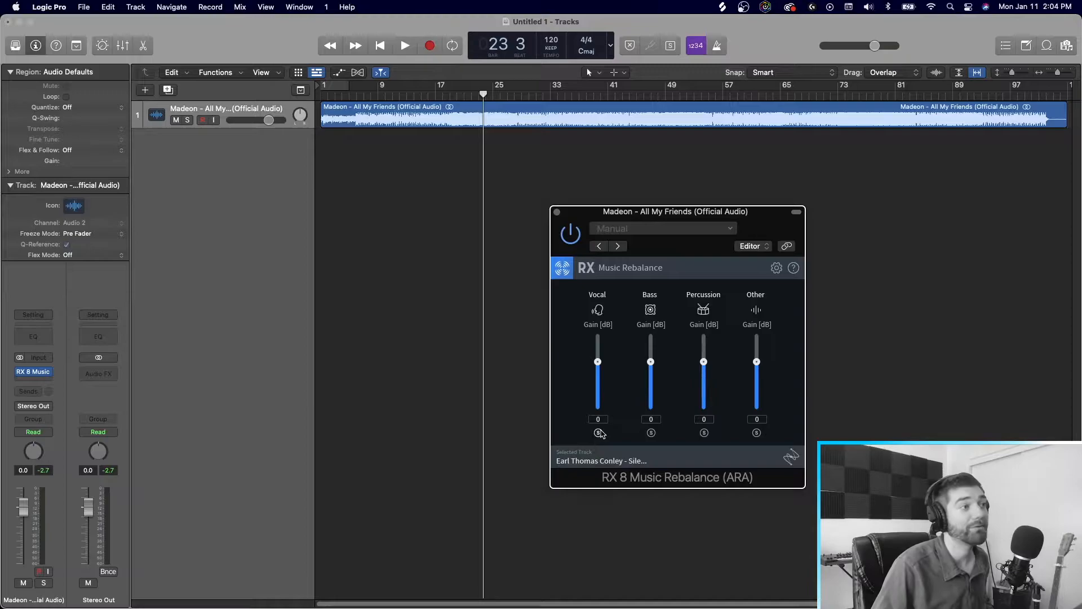
left_click(516, 94)
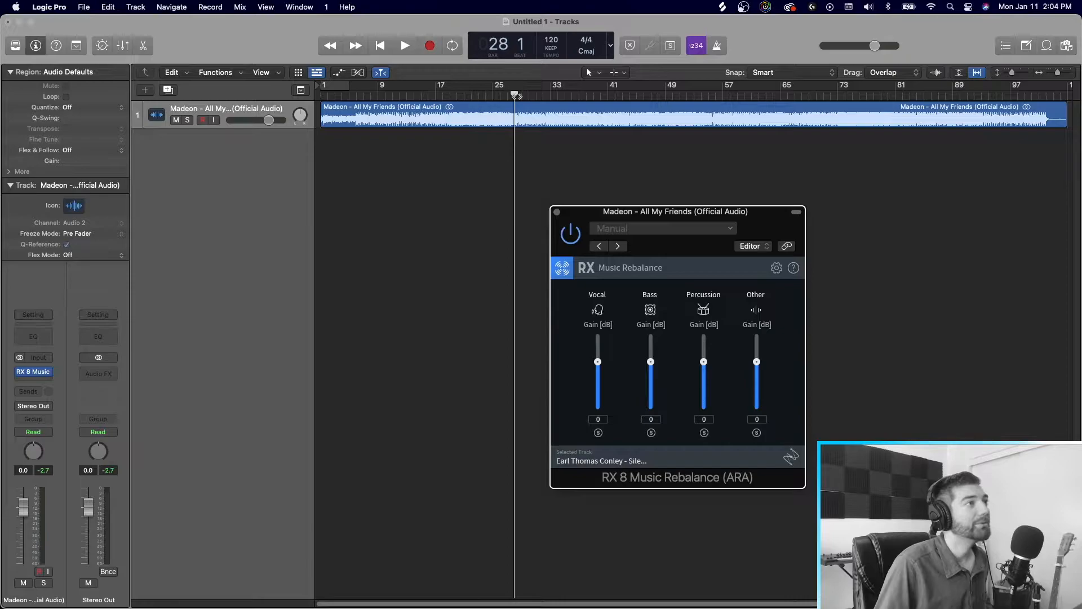
left_click_drag(597, 361, 598, 408)
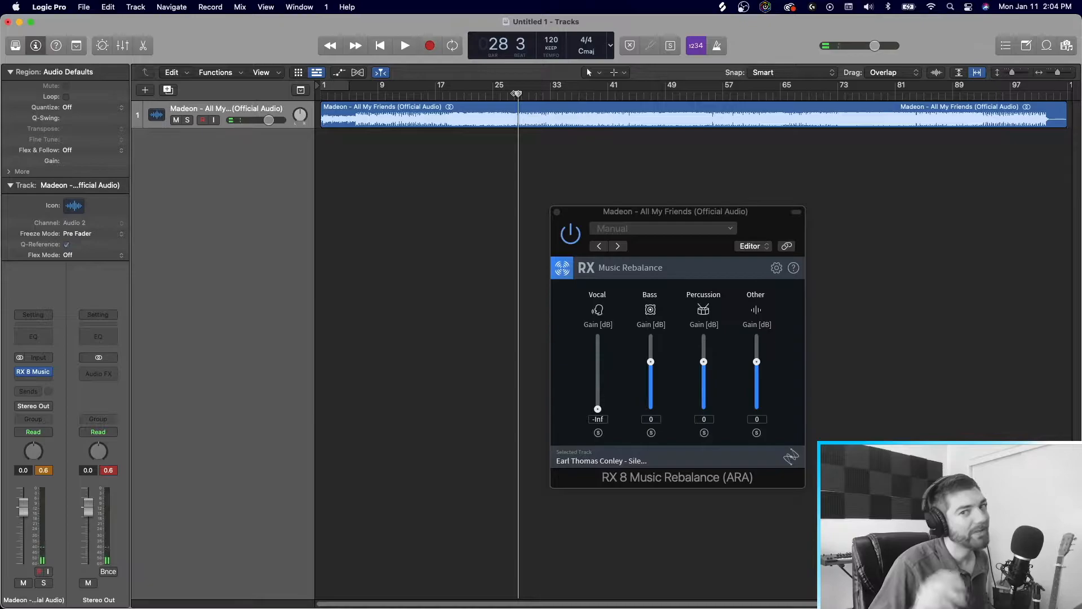
left_click(405, 45)
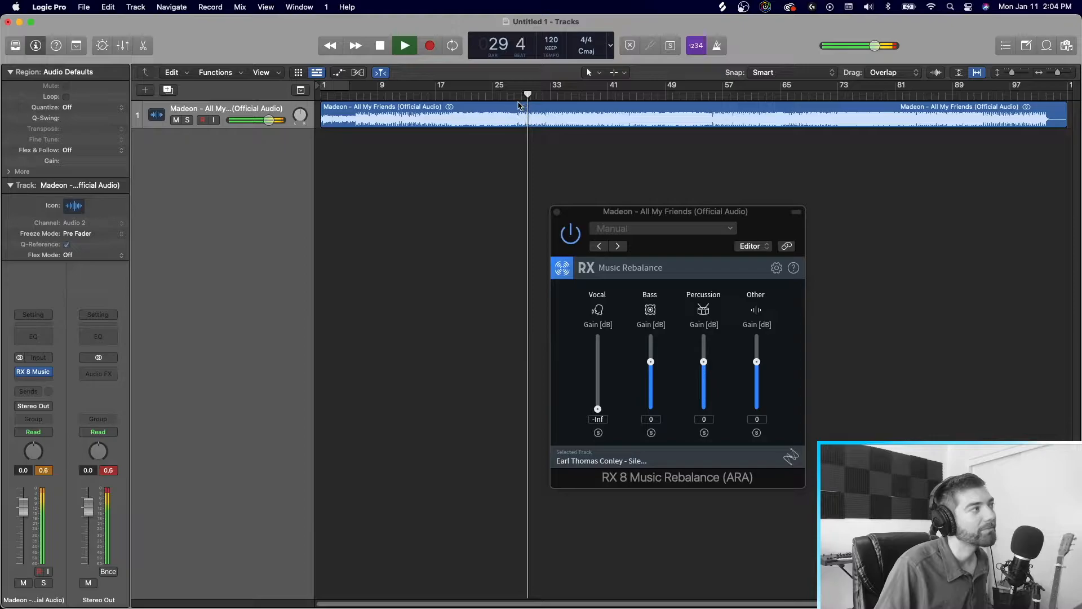
left_click(379, 45)
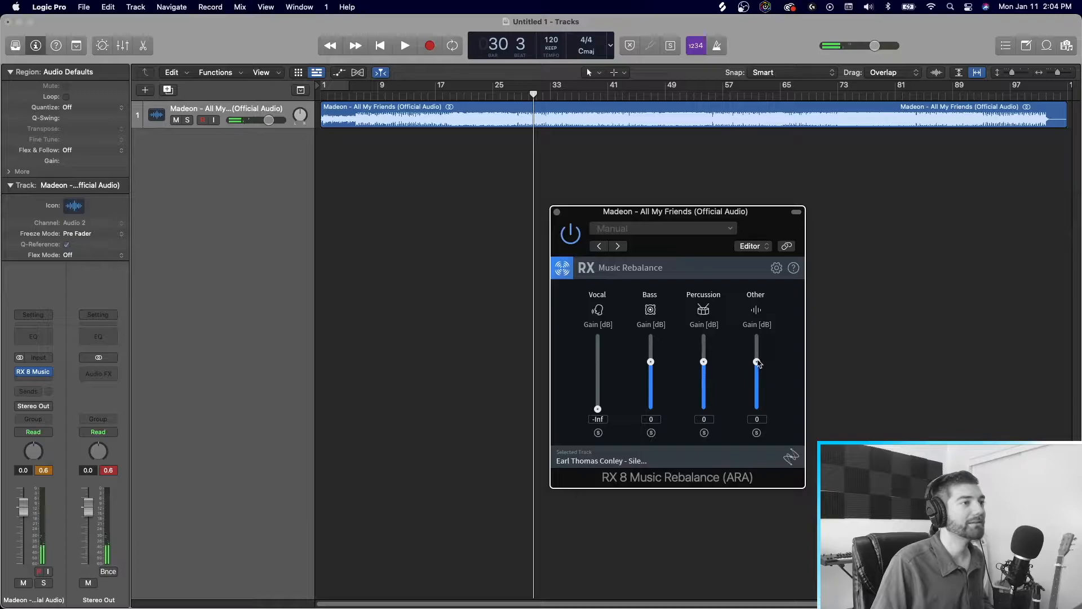
left_click_drag(756, 362, 757, 408)
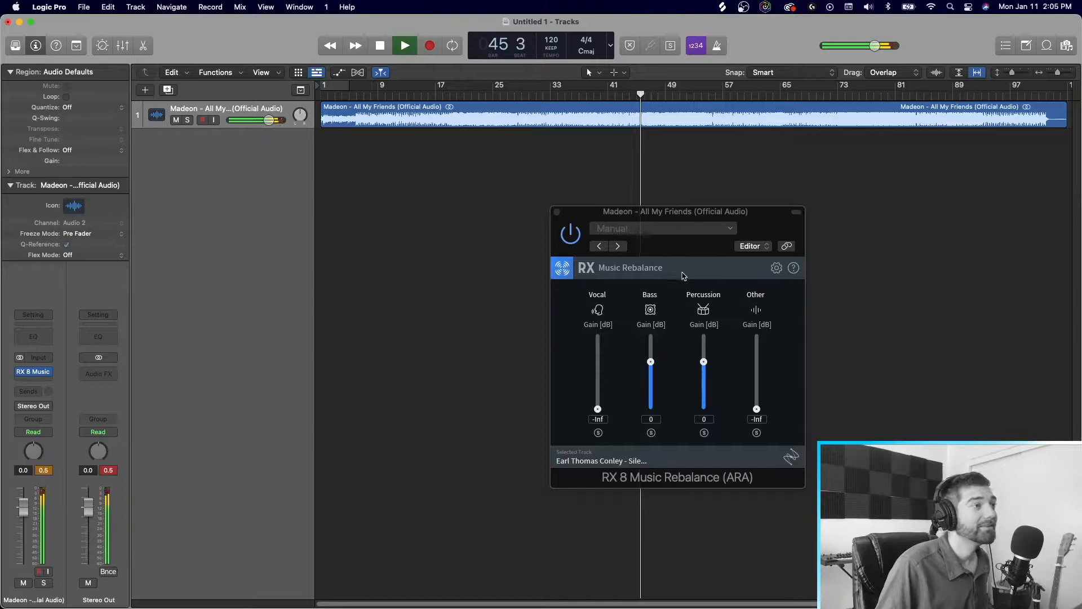
left_click(404, 45)
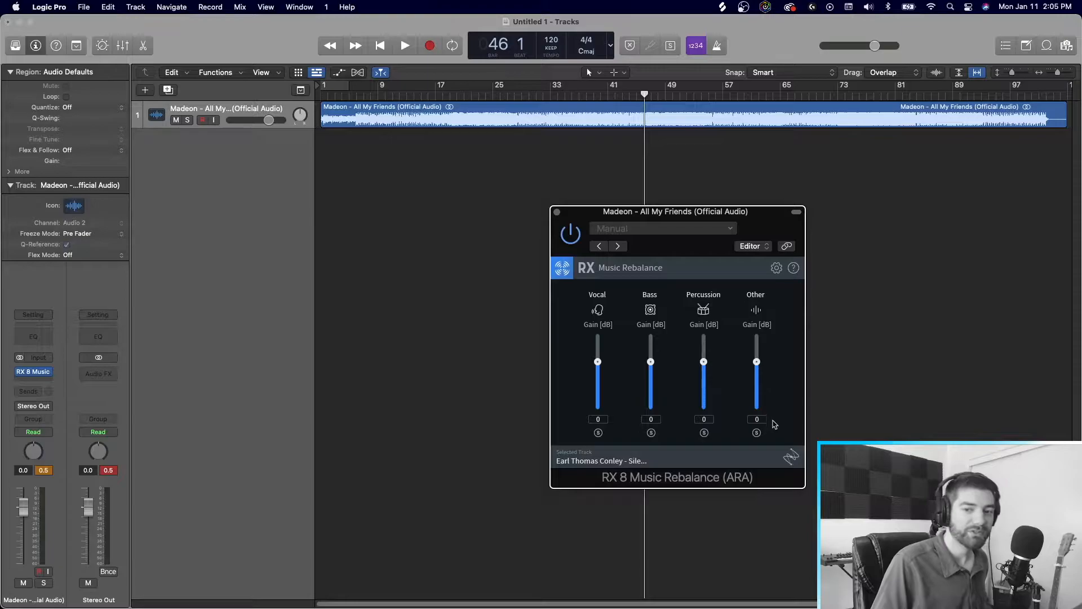
left_click(405, 45)
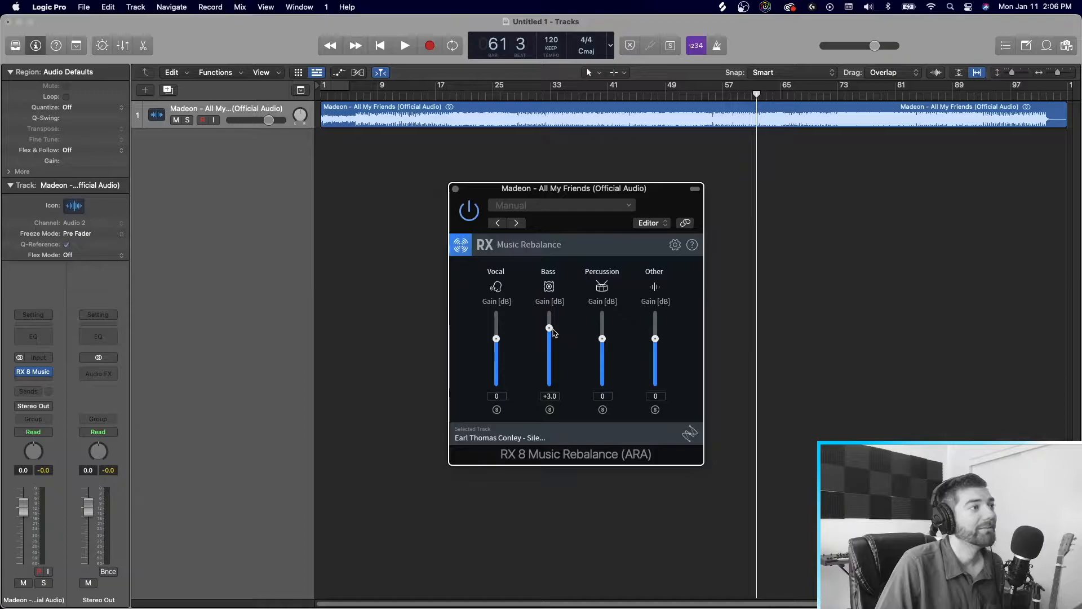
mouse_move(602, 343)
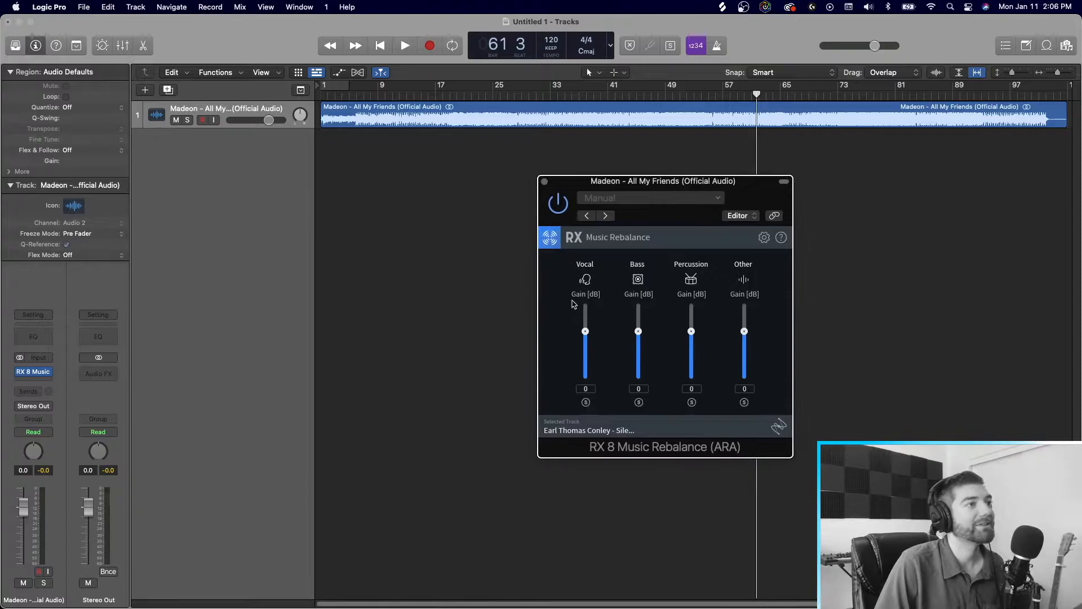
mouse_move(638, 402)
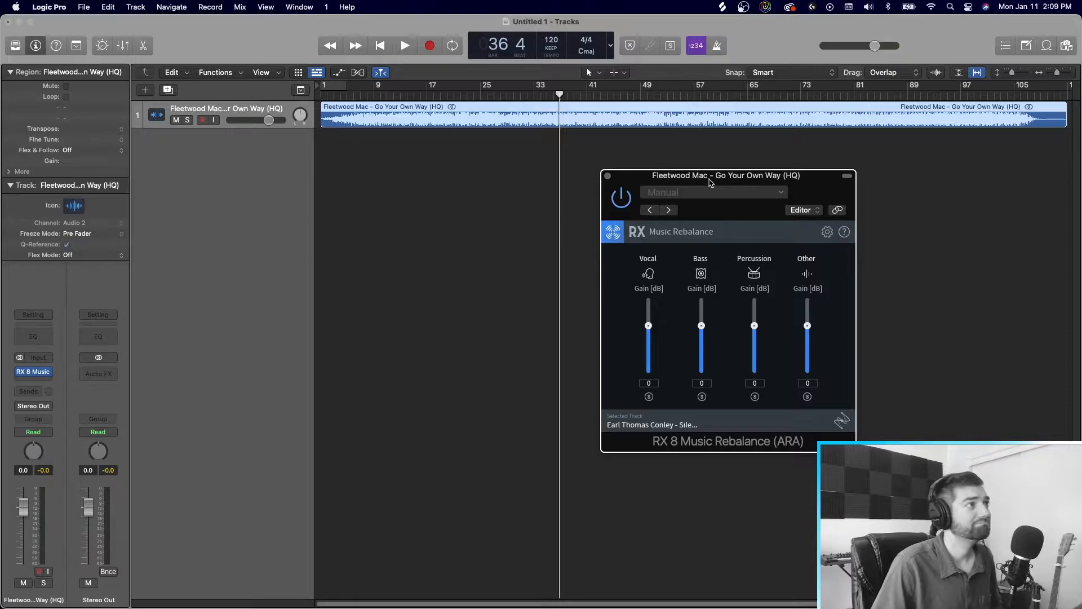
- Move the Music Rebalance window aside so the Fleetwood Mac track is visible
left_click_drag(712, 176, 740, 189)
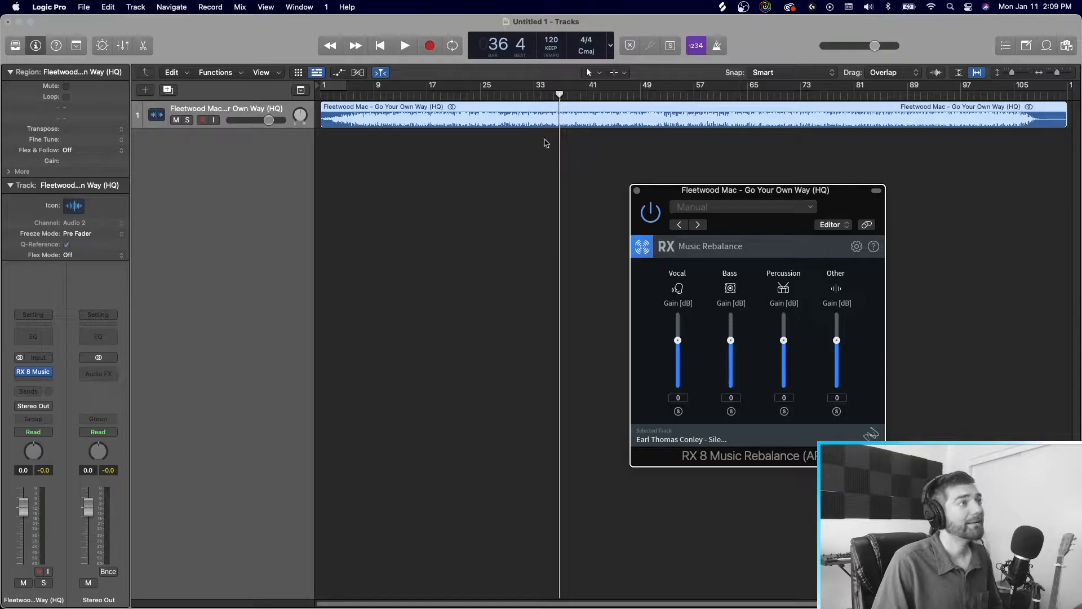
mouse_move(665, 314)
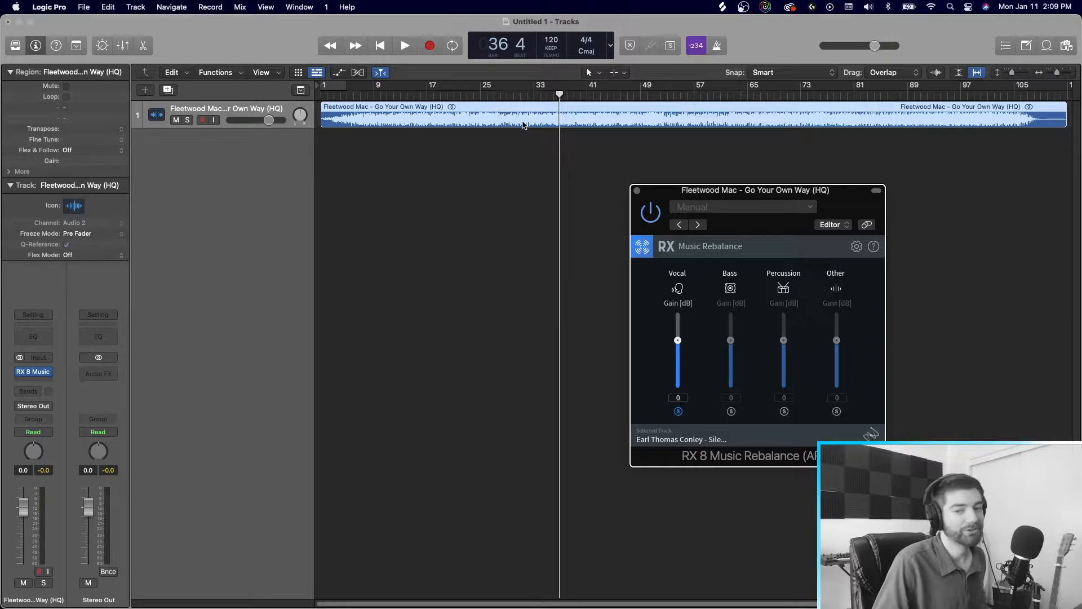
- Bounce the song region in place to a new track named Vocals
right_click(521, 125)
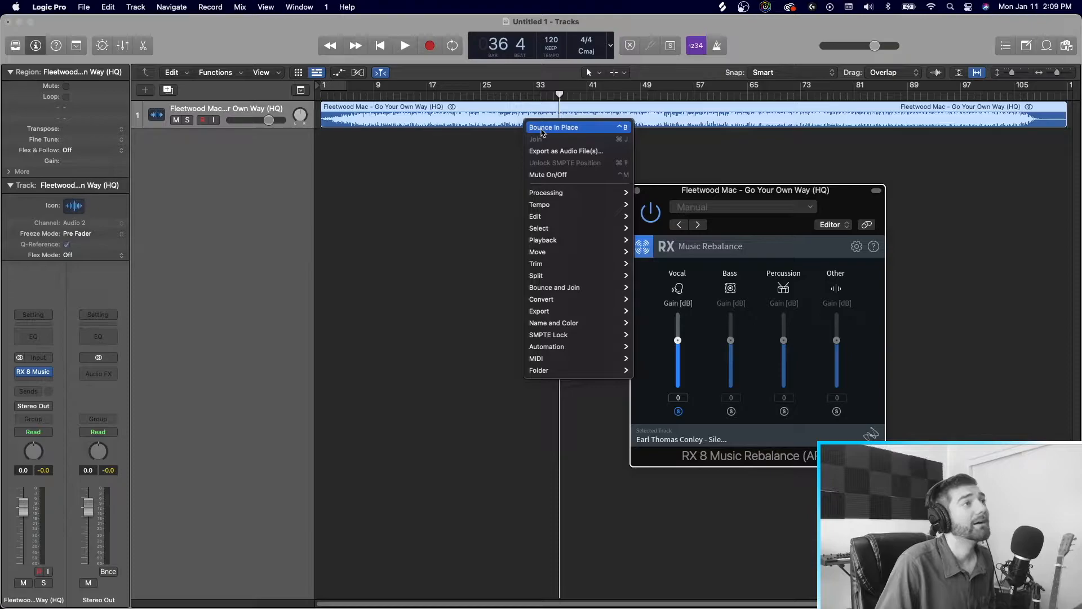
left_click(553, 128)
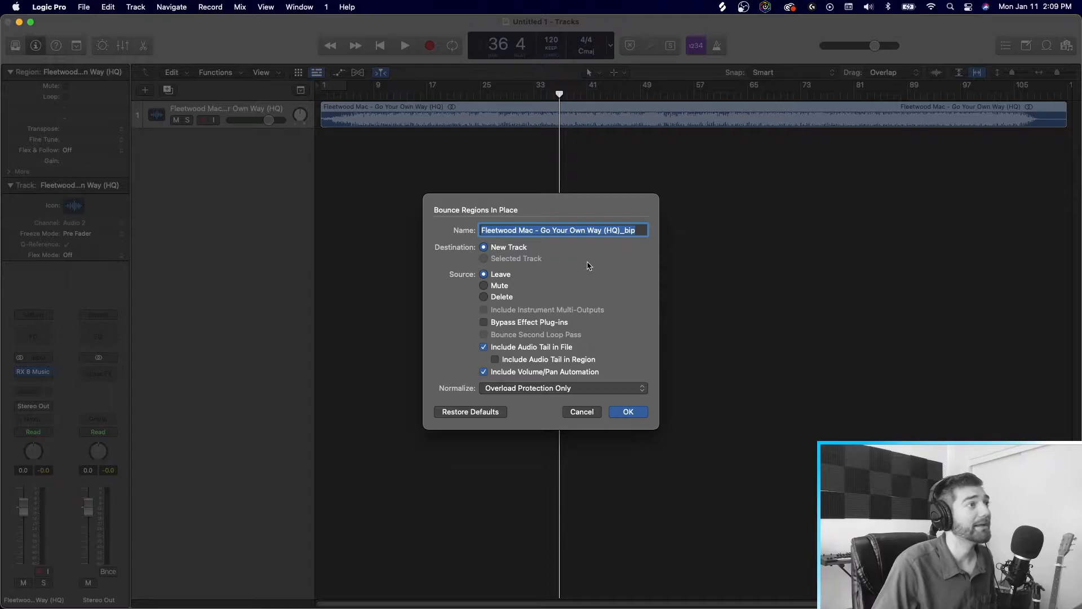
type("Vocals")
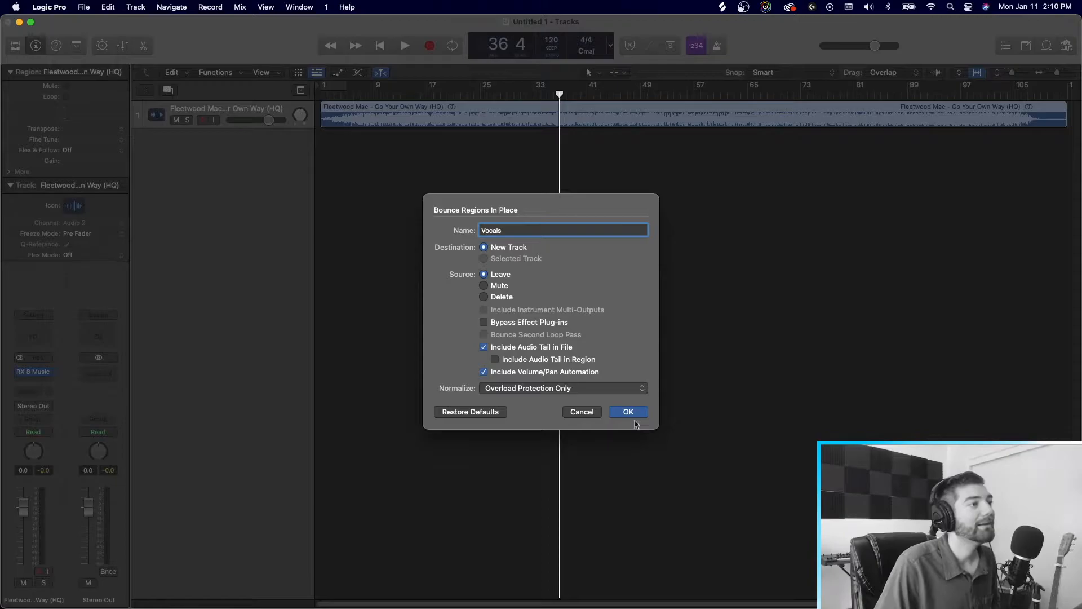
left_click(628, 412)
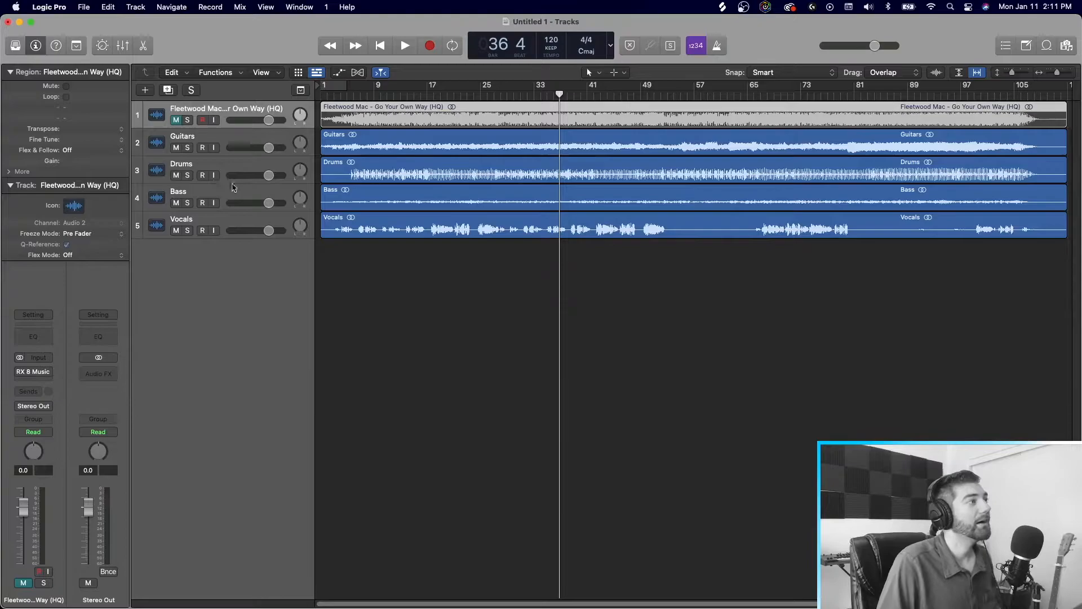
- Move the Vocals track under the original, solo it, and add a Channel EQ
left_click_drag(182, 164, 182, 230)
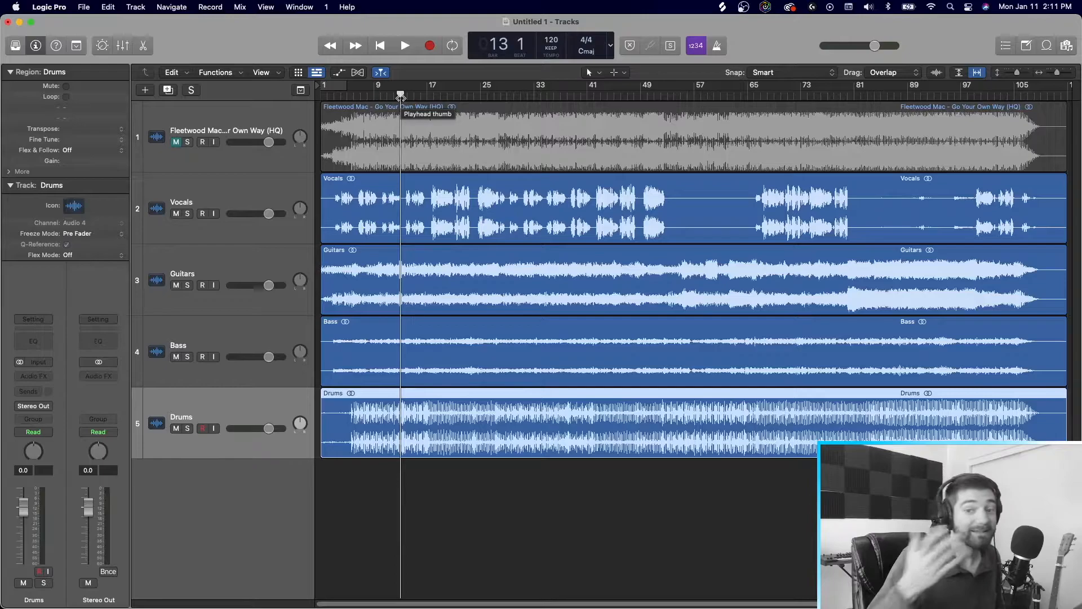
left_click(186, 213)
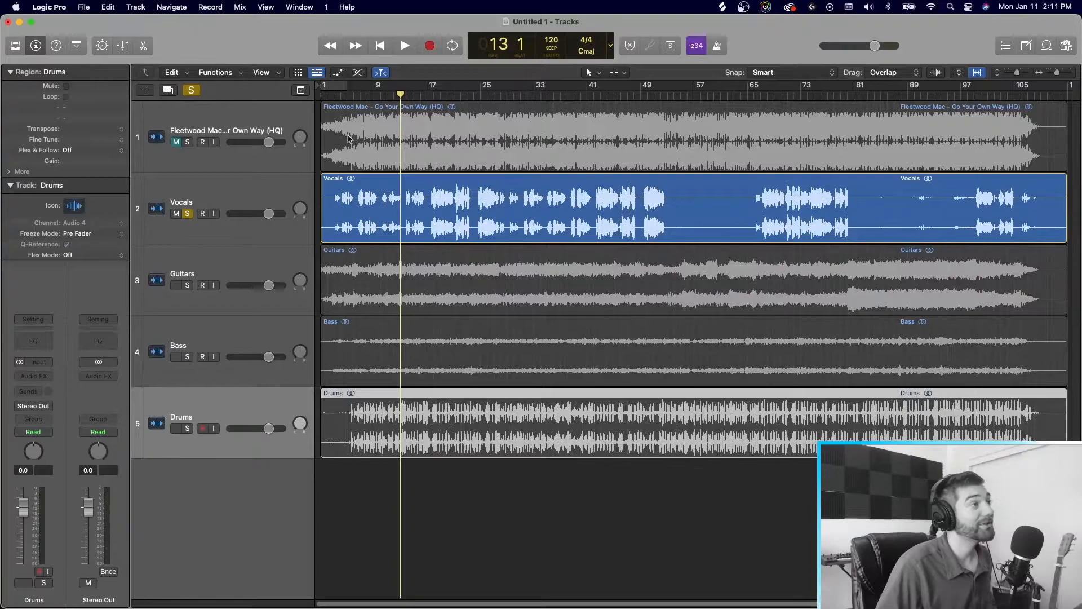
left_click(405, 45)
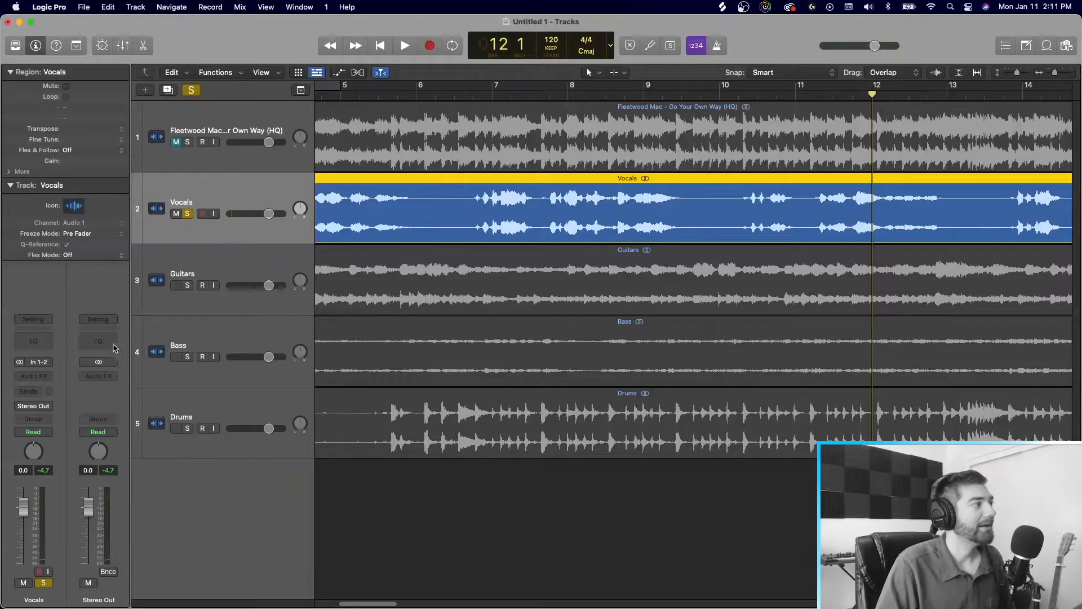
left_click(33, 341)
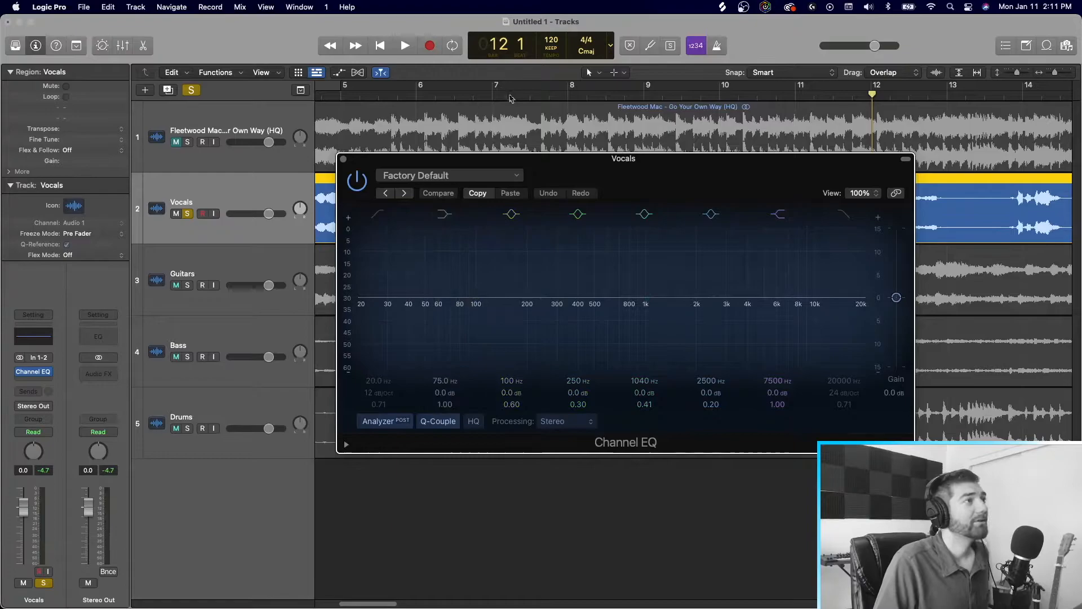
- Audition the soloed Vocals through the Channel EQ, then close it and stop playback
left_click(405, 45)
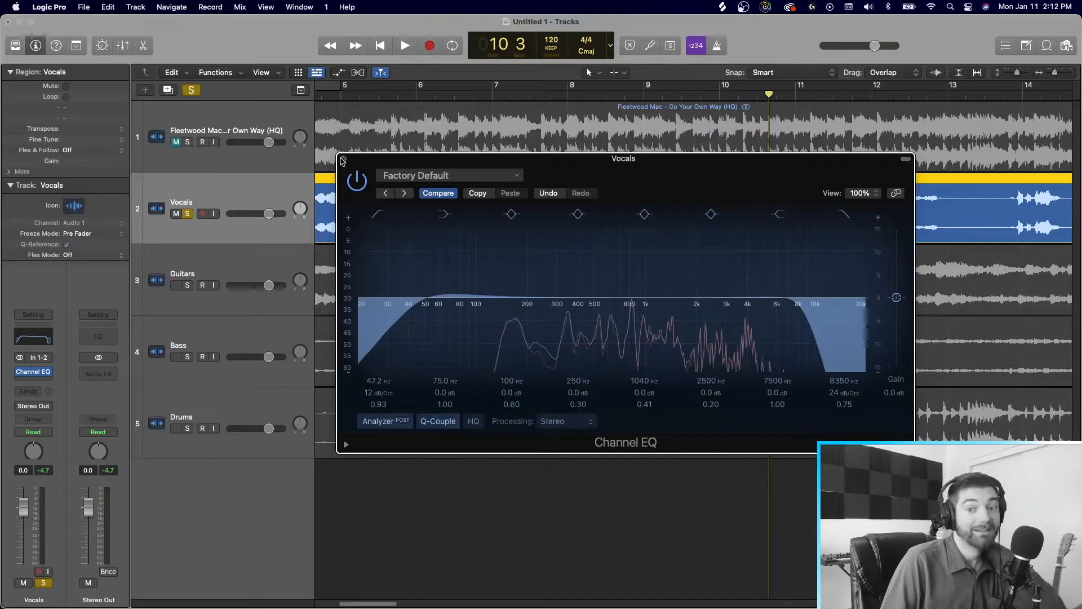
left_click(405, 45)
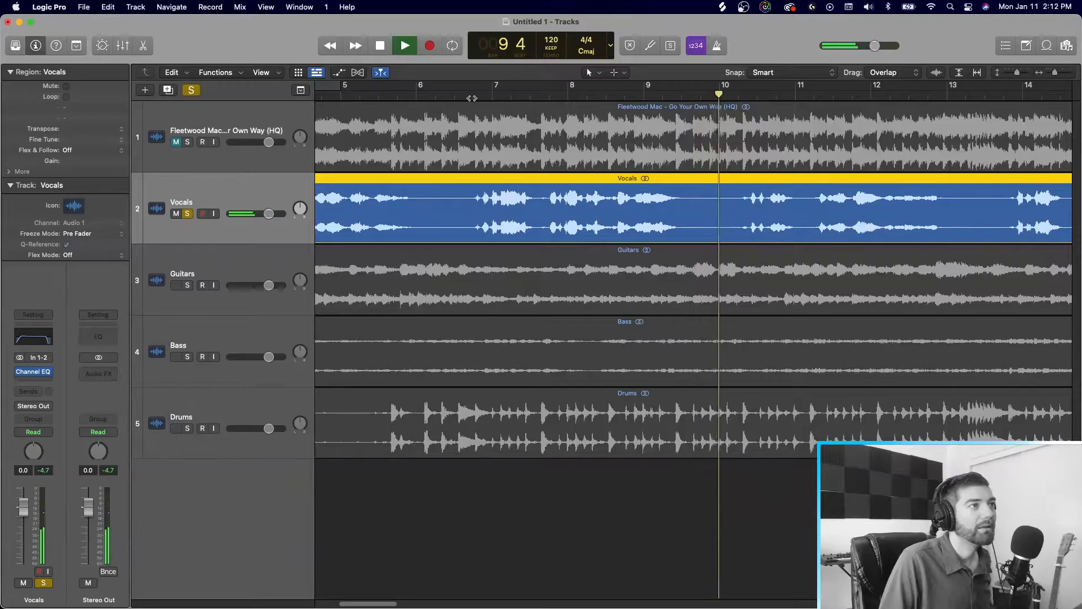
left_click(403, 46)
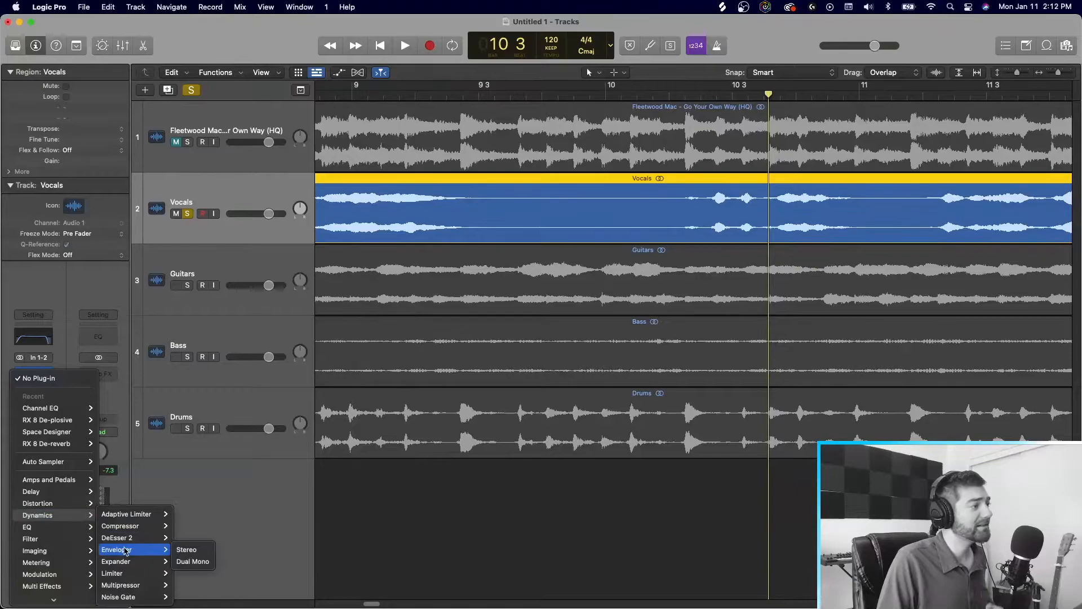
- Insert a Noise Gate after the Channel EQ on Vocals and audition it
left_click(118, 596)
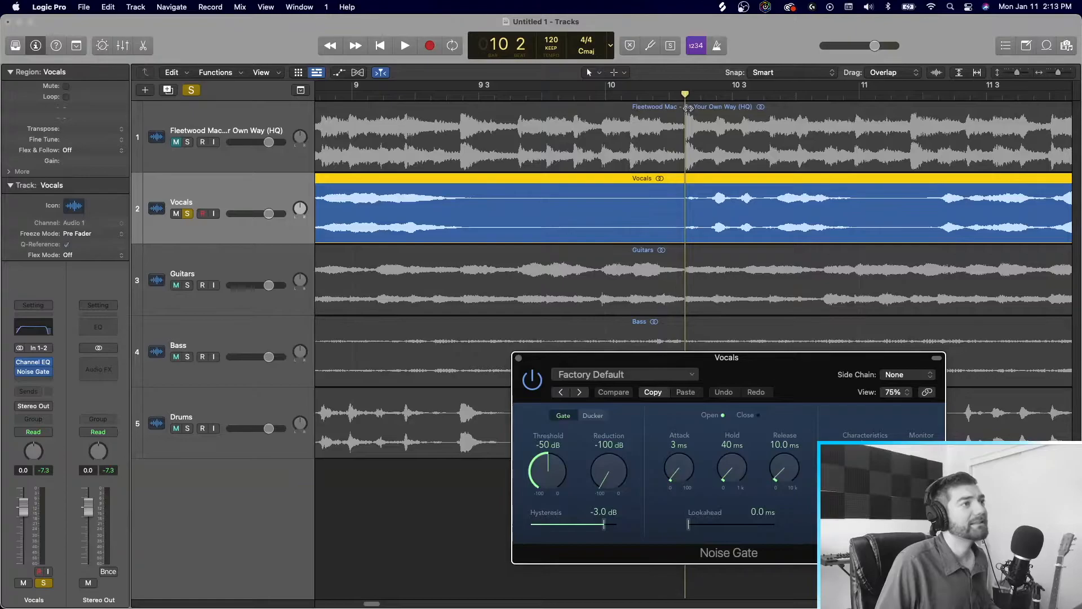
left_click(404, 45)
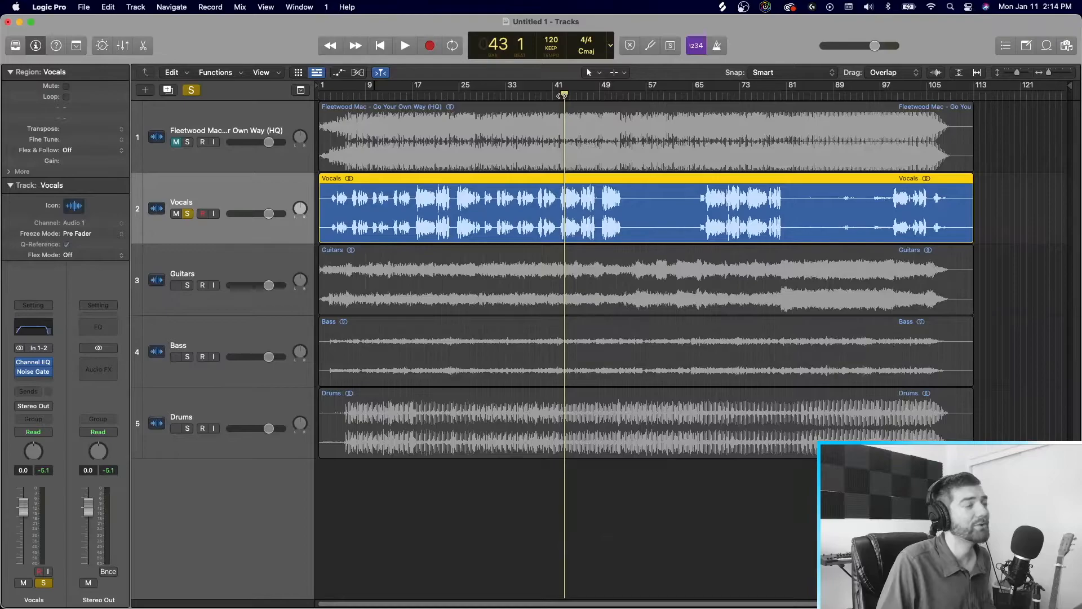
left_click(404, 45)
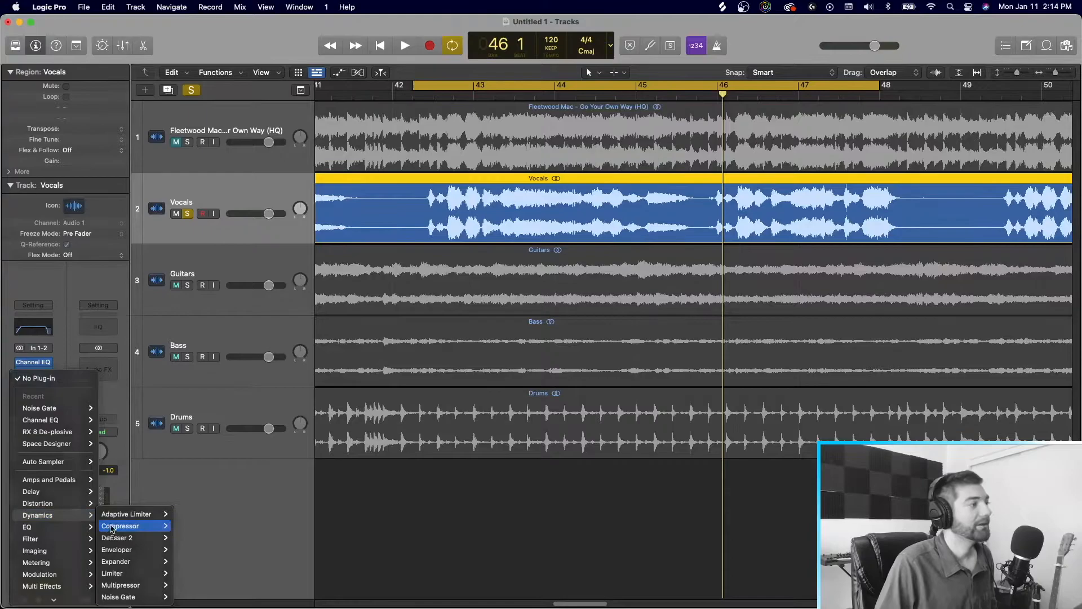
- Add a Compressor after the Noise Gate on Vocals with the 04 Voice > Vintage Medium preset
left_click(121, 525)
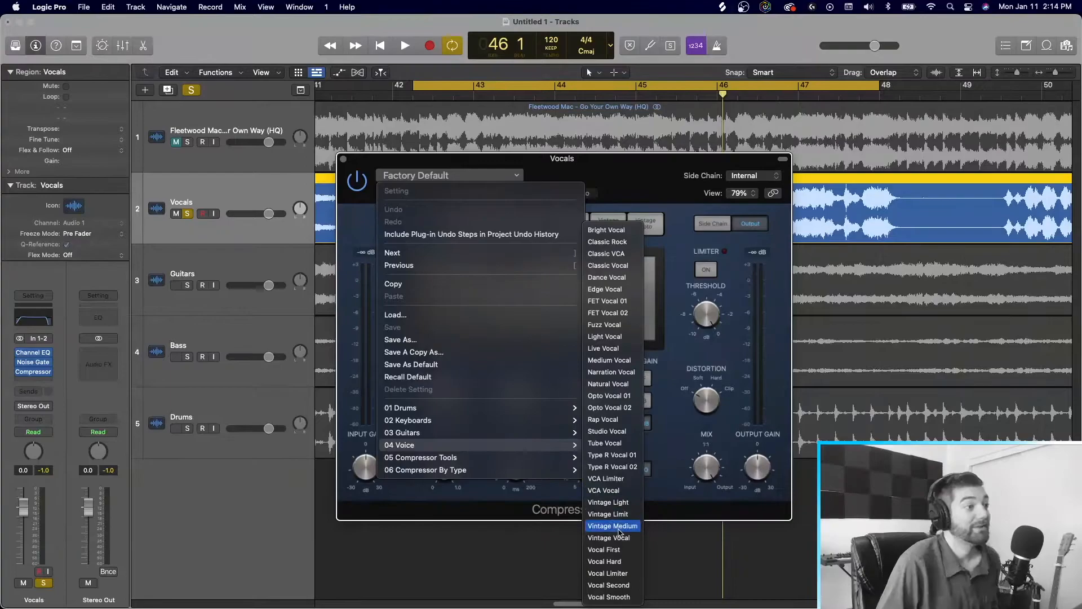
left_click(609, 538)
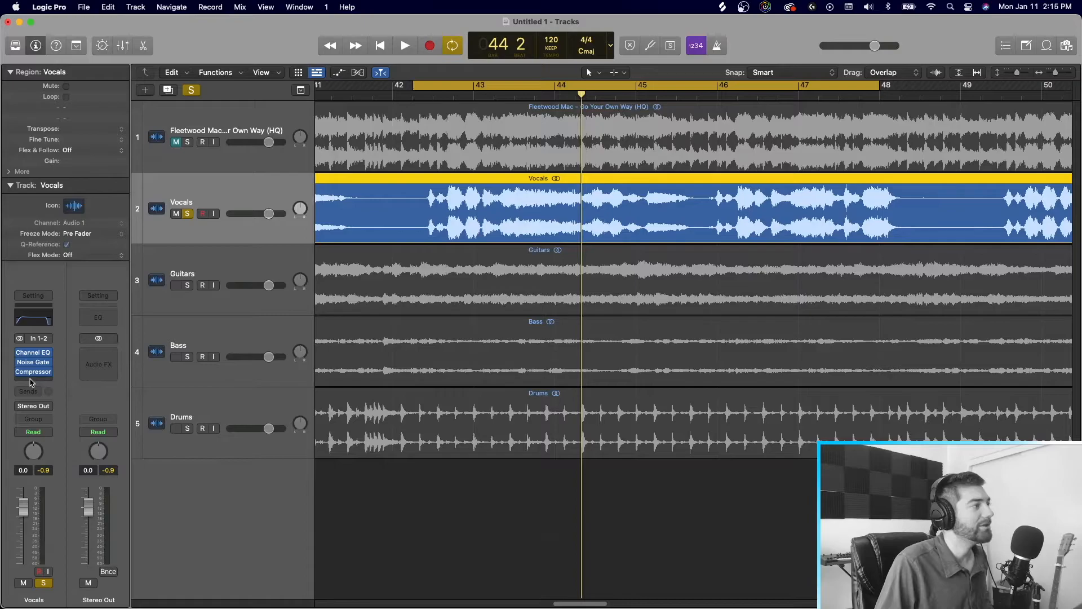
- Add a second Channel EQ after the Compressor on Vocals with the 05 Voice > Male Vox 01 preset
left_click(33, 352)
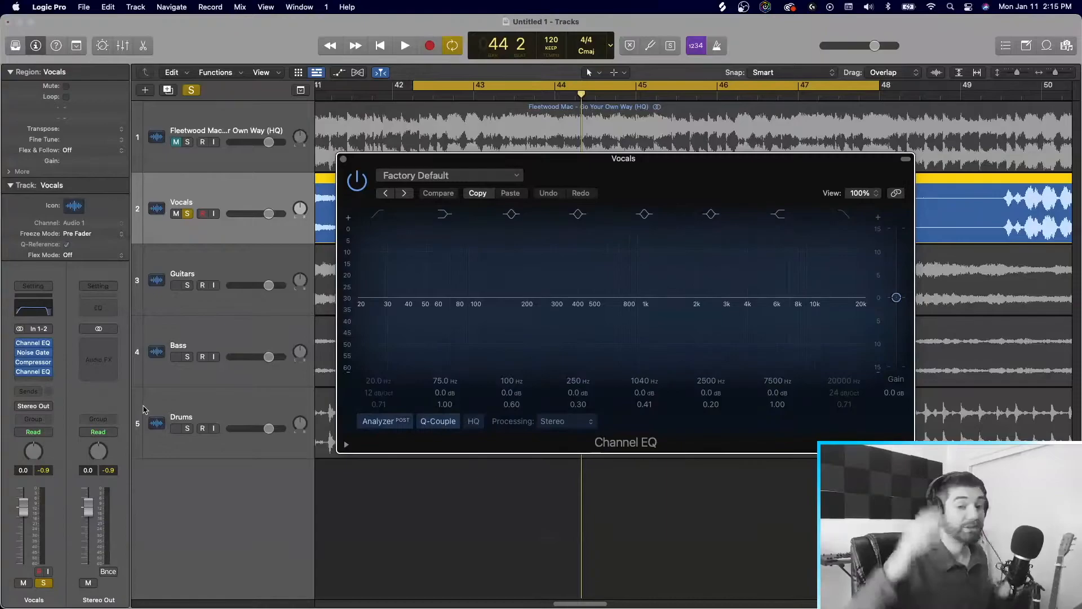
left_click(449, 175)
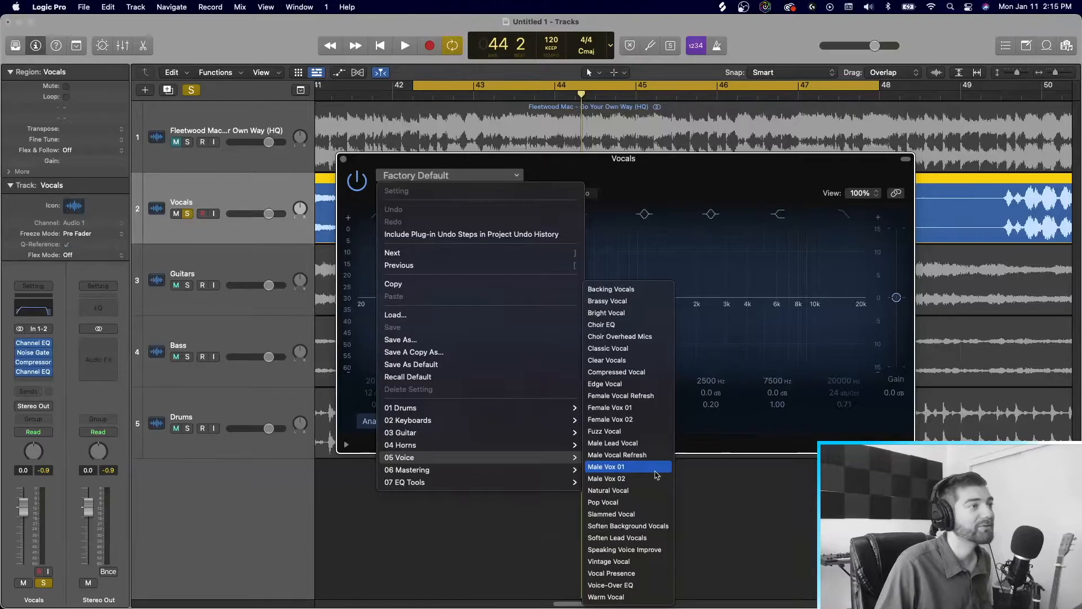
left_click(607, 561)
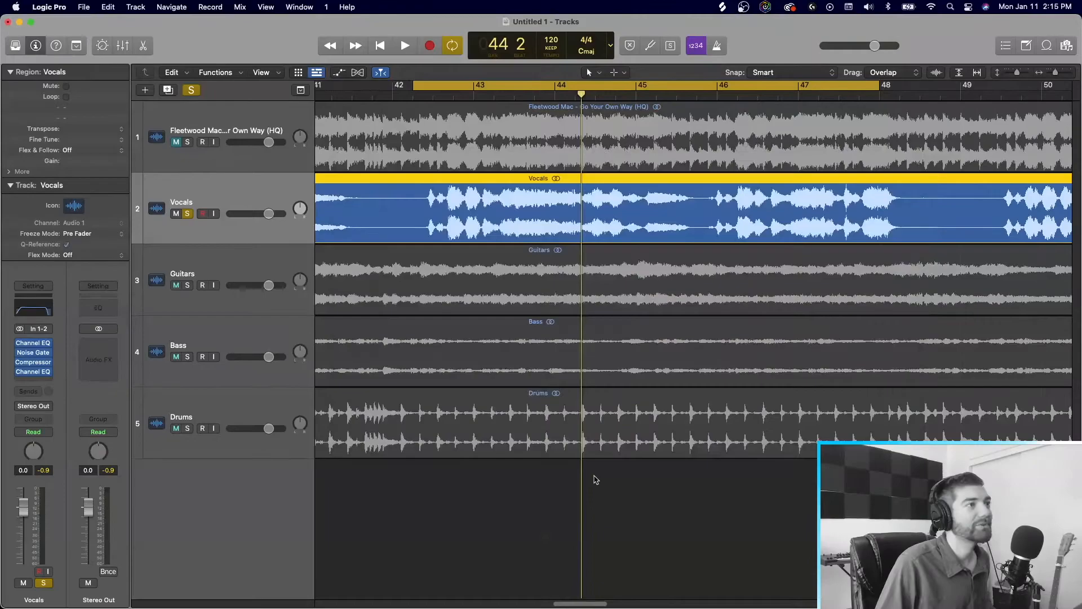
- Audition the soloed vocal chain, then unsolo Vocals so all stems play together
left_click(405, 45)
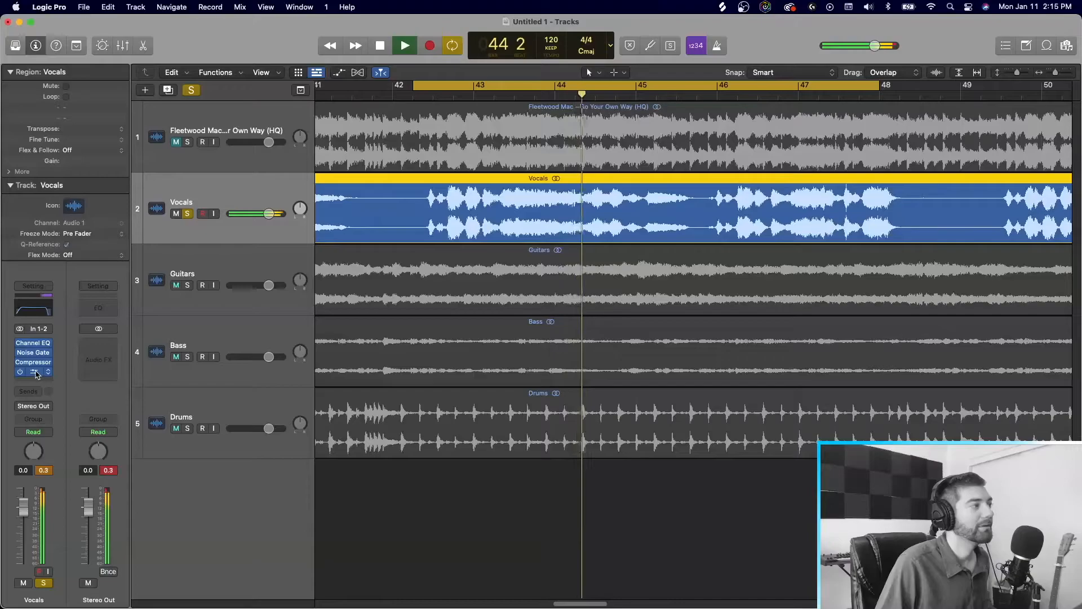
left_click(33, 362)
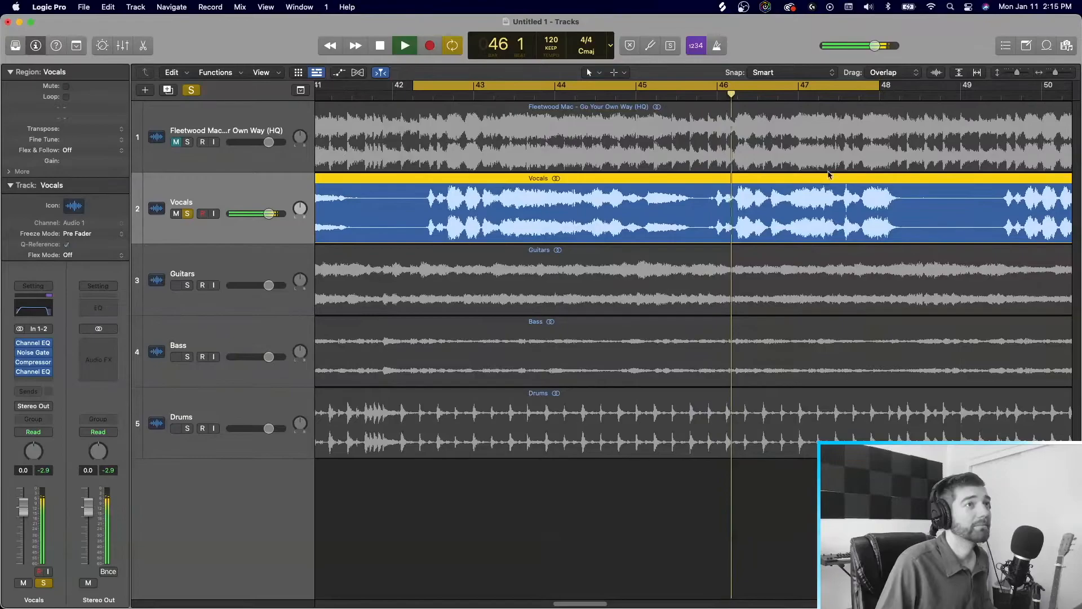
left_click(379, 45)
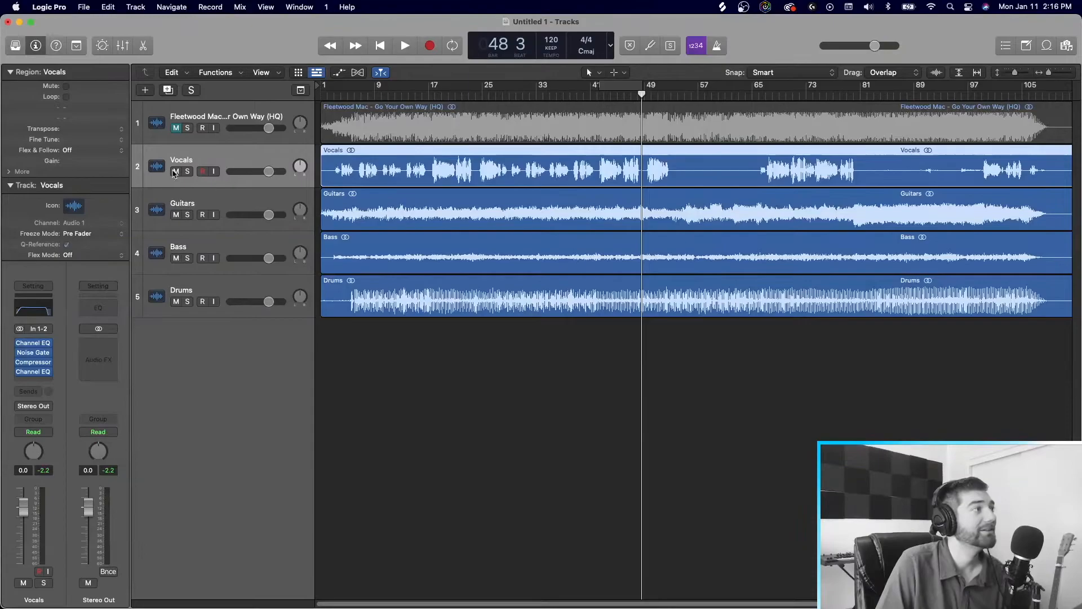
- Give Guitars a Channel EQ with a steep high cut at 8150 Hz, solo it and play
left_click(187, 214)
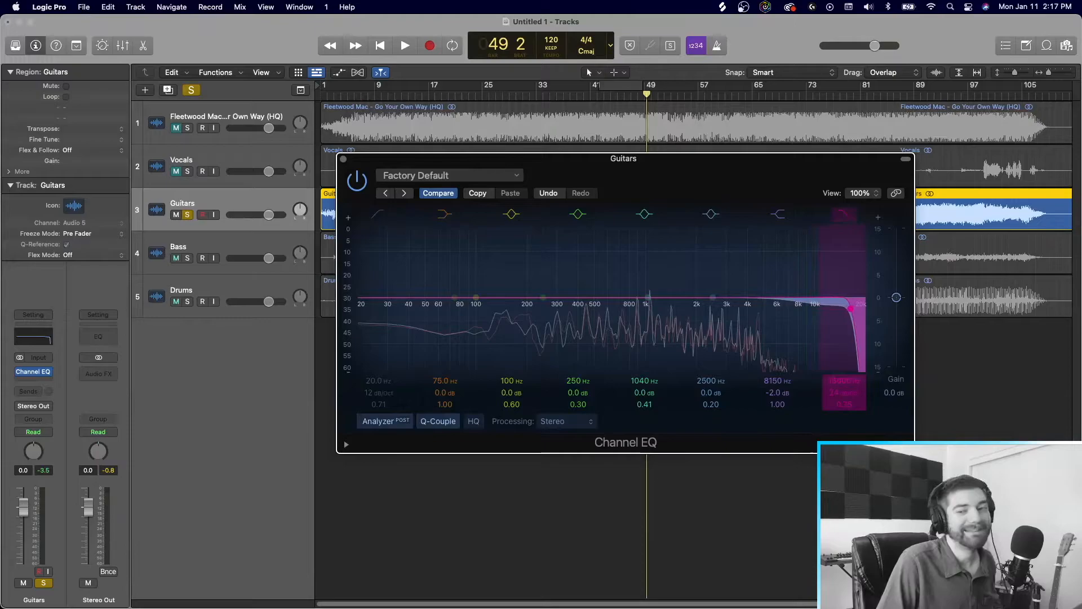
left_click(405, 45)
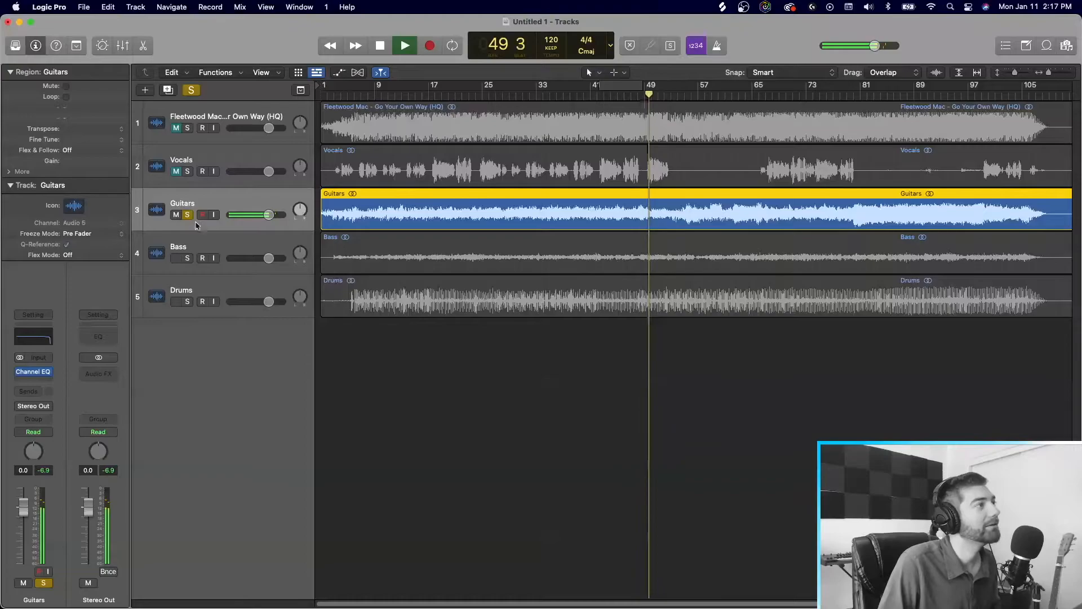
- Raise the Guitars volume to +1.2 dB and cut its EQ 250 Hz band by 2.5 dB
left_click(380, 45)
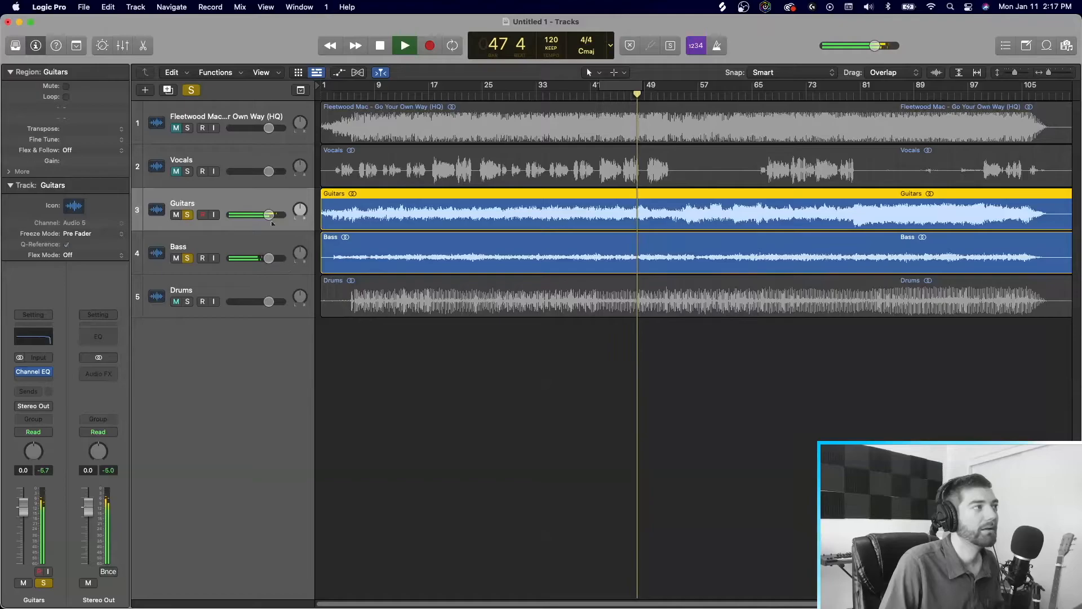
left_click_drag(268, 214, 271, 214)
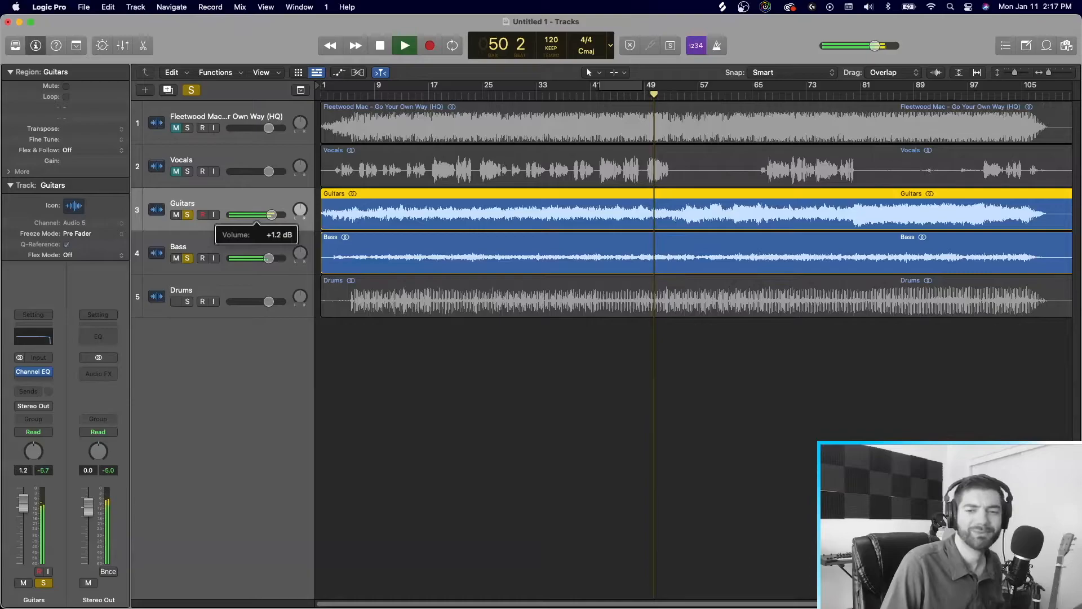
left_click(379, 45)
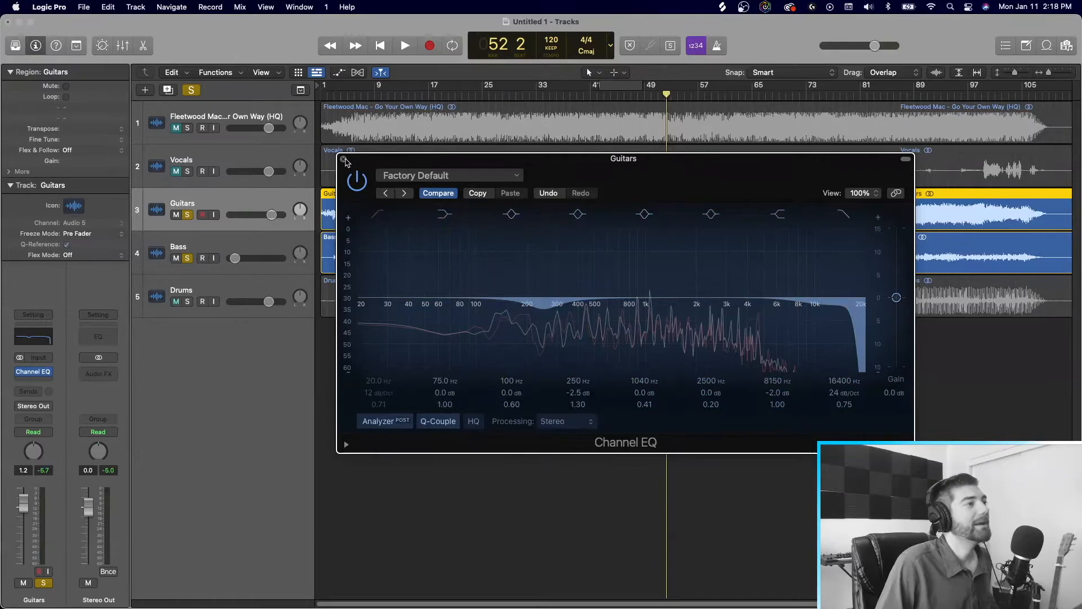
- Close the Guitars EQ and solo the Drums track with its own Channel EQ
left_click(404, 45)
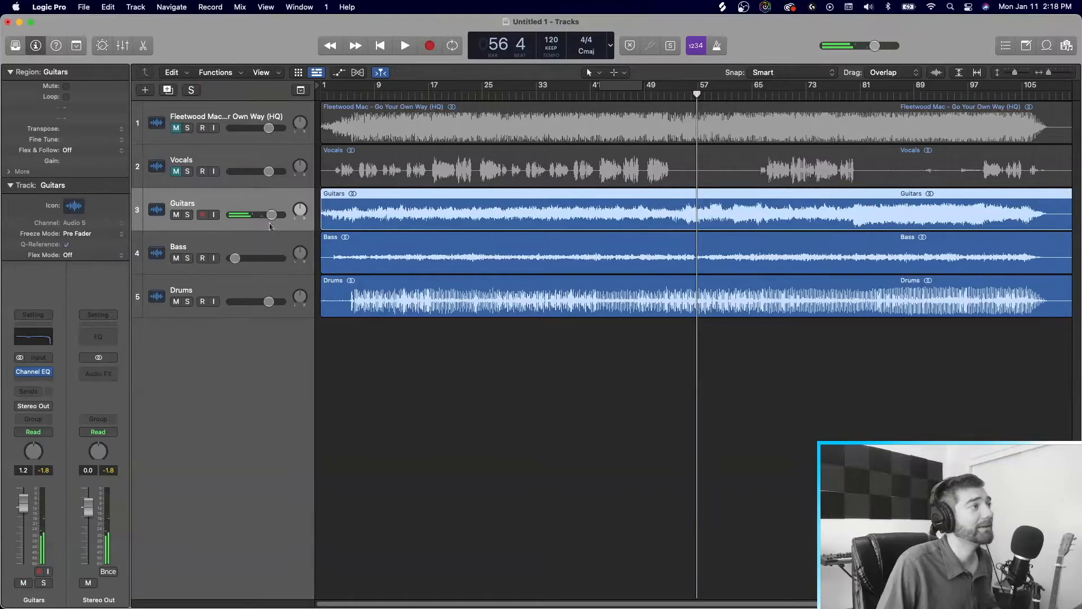
left_click(186, 303)
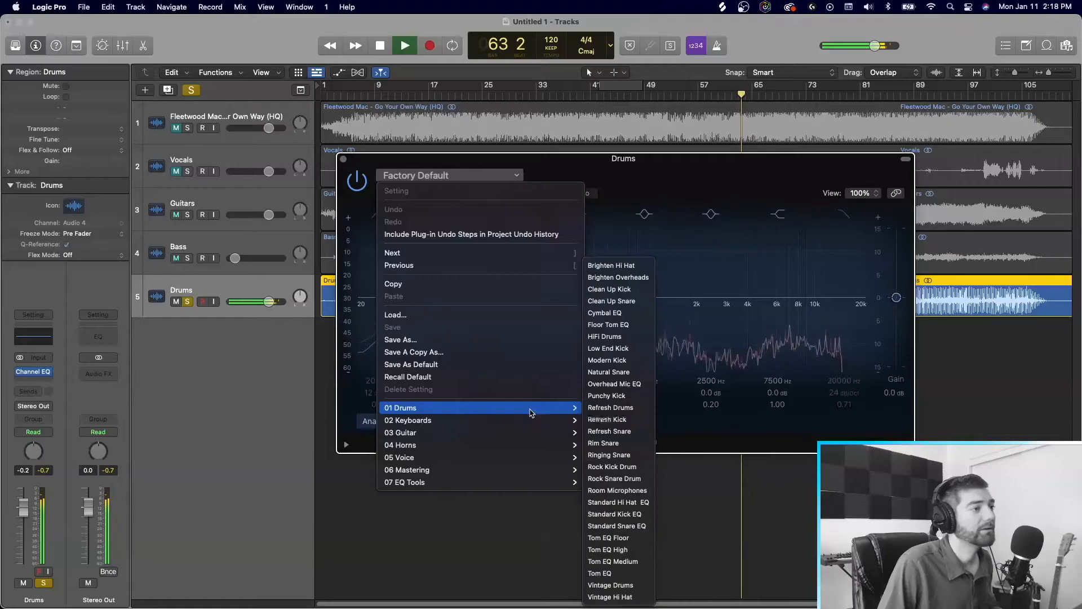
- Load a 01 Drums preset into the Drums Channel EQ and unsolo the track
left_click(610, 585)
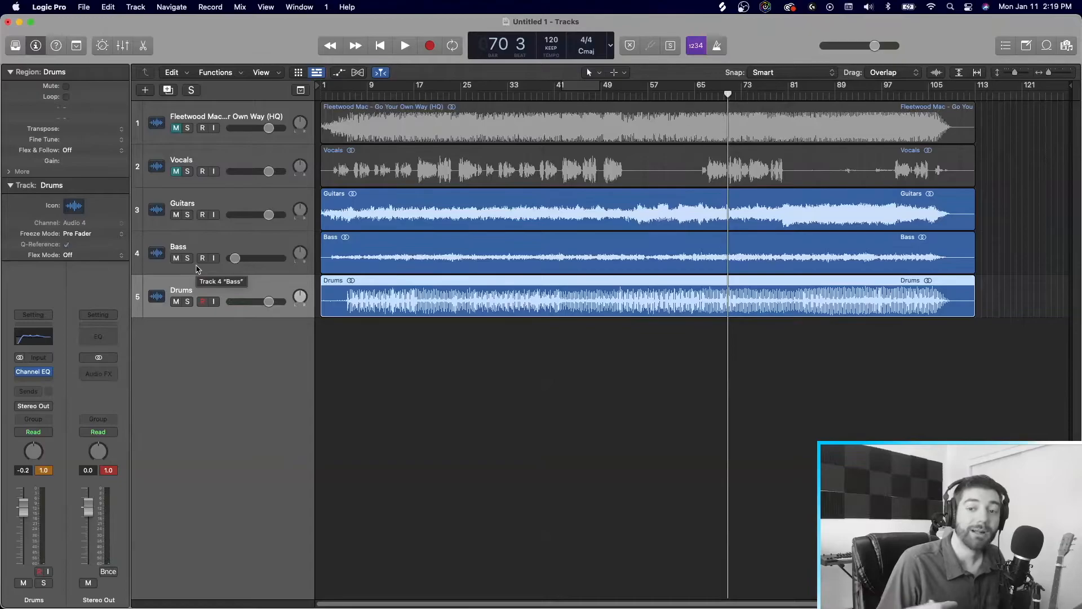
- Solo the Vocals stem so it plays apart from the original mix and other stems
left_click(187, 129)
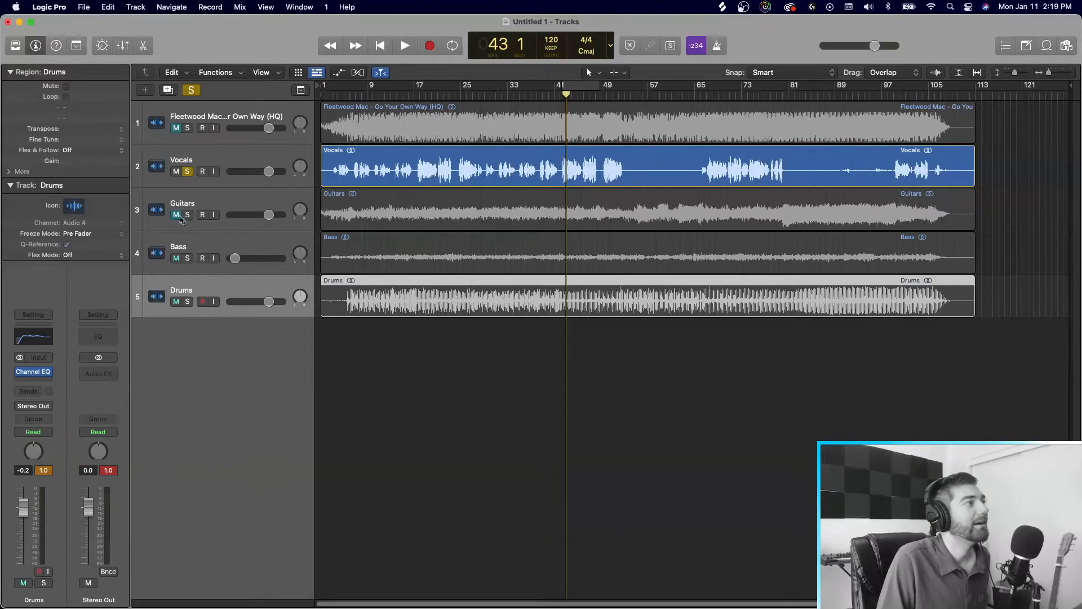
- Clear the Vocals solo so the original mix and all four stems play, selecting the original track
left_click(403, 45)
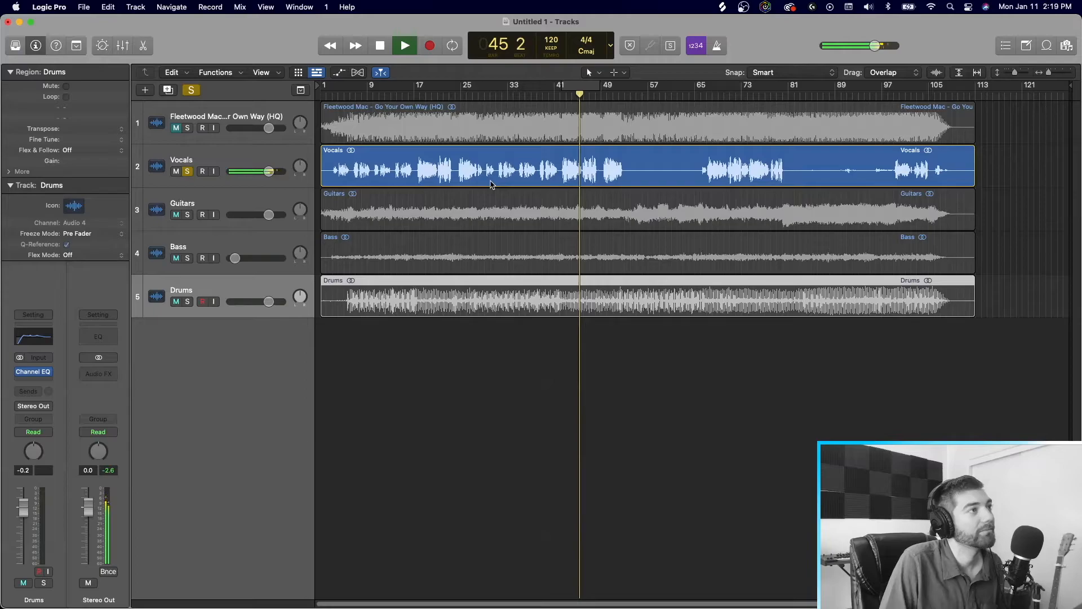
left_click(380, 45)
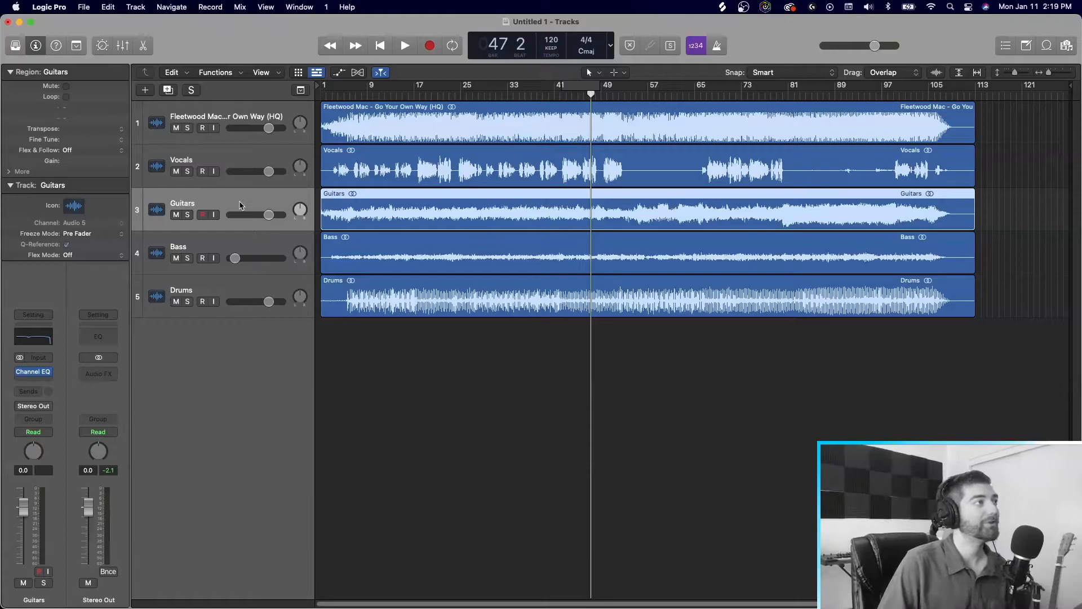
left_click(33, 371)
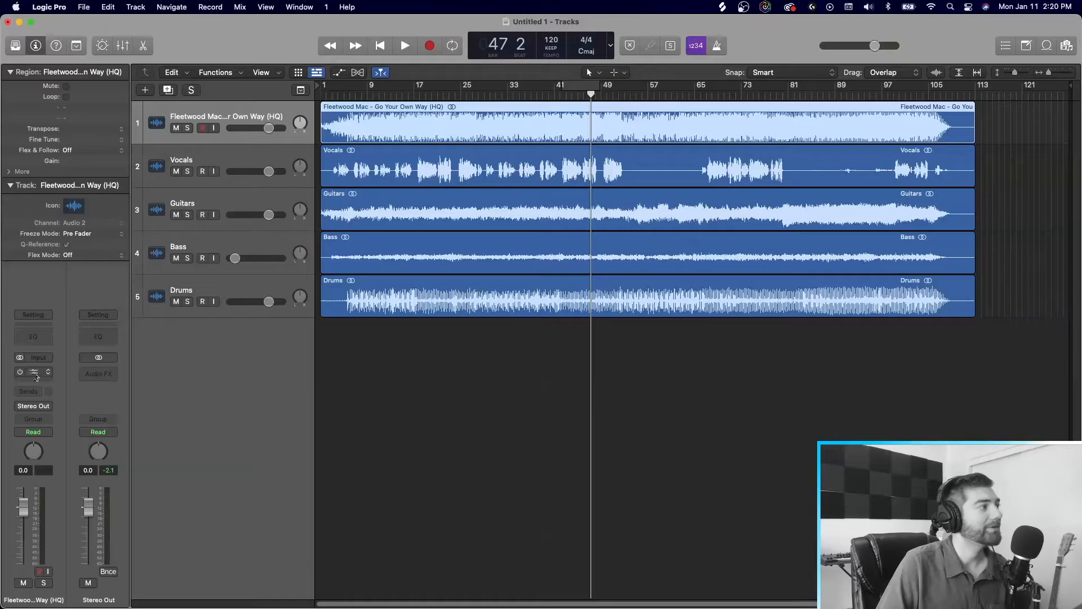
left_click(33, 371)
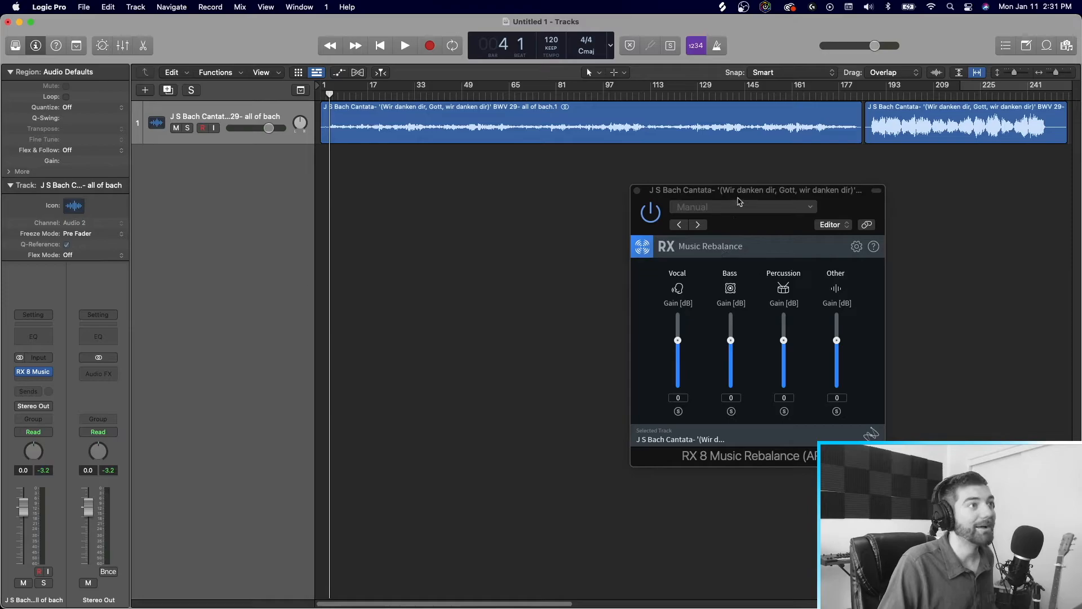
- Play the cantata with Music Rebalance Vocal gain at +4 dB, then reset it to 0
left_click(405, 46)
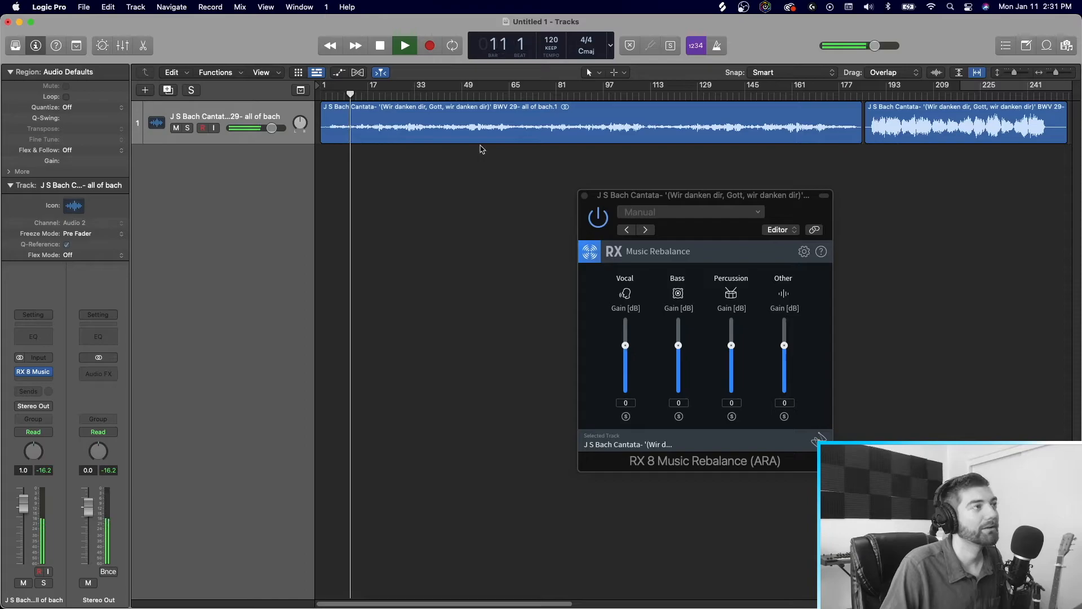
left_click(626, 416)
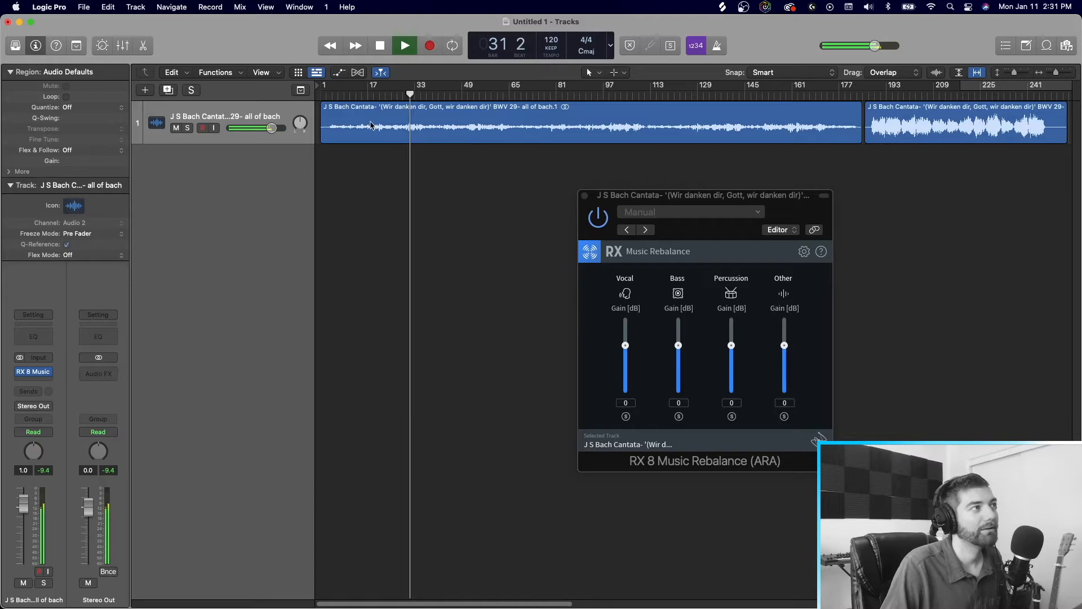
left_click_drag(624, 345, 624, 328)
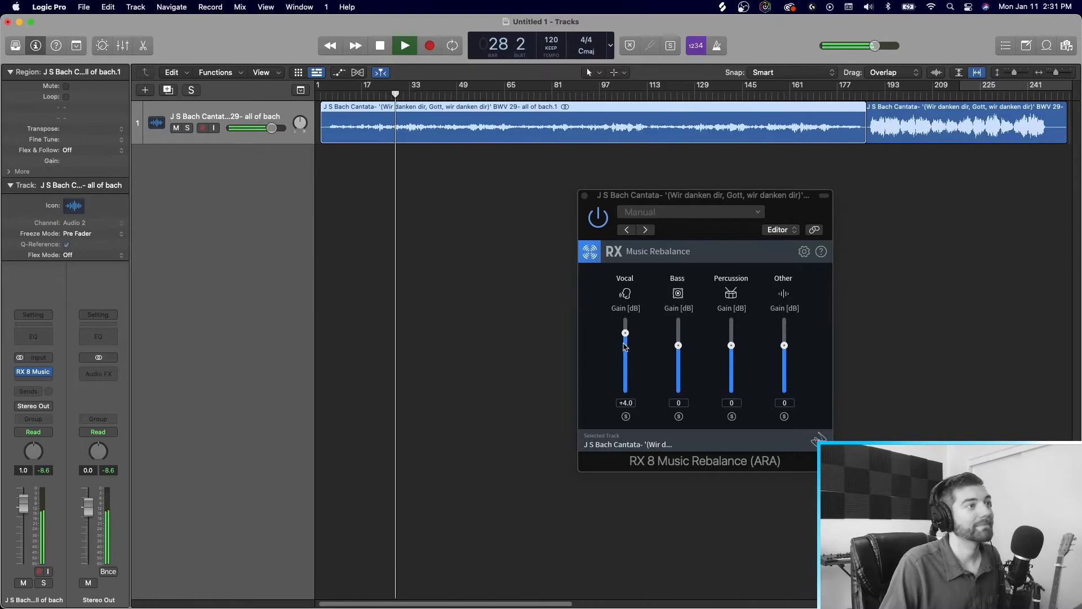
left_click_drag(625, 334, 625, 392)
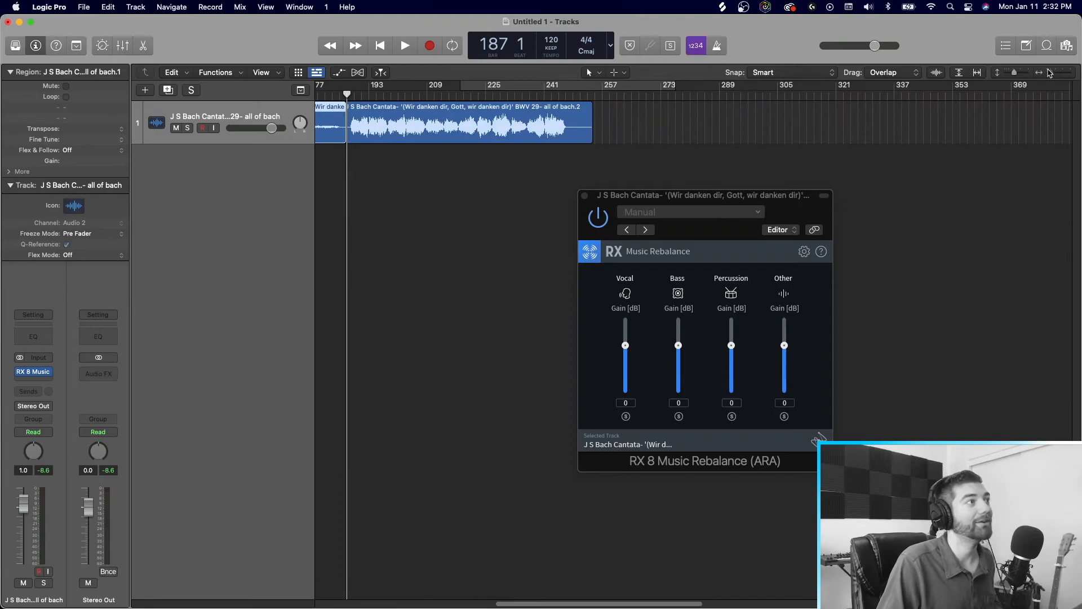
- Loop the later cantata passage and pull Music Rebalance's Vocal gain to -inf
left_click(404, 45)
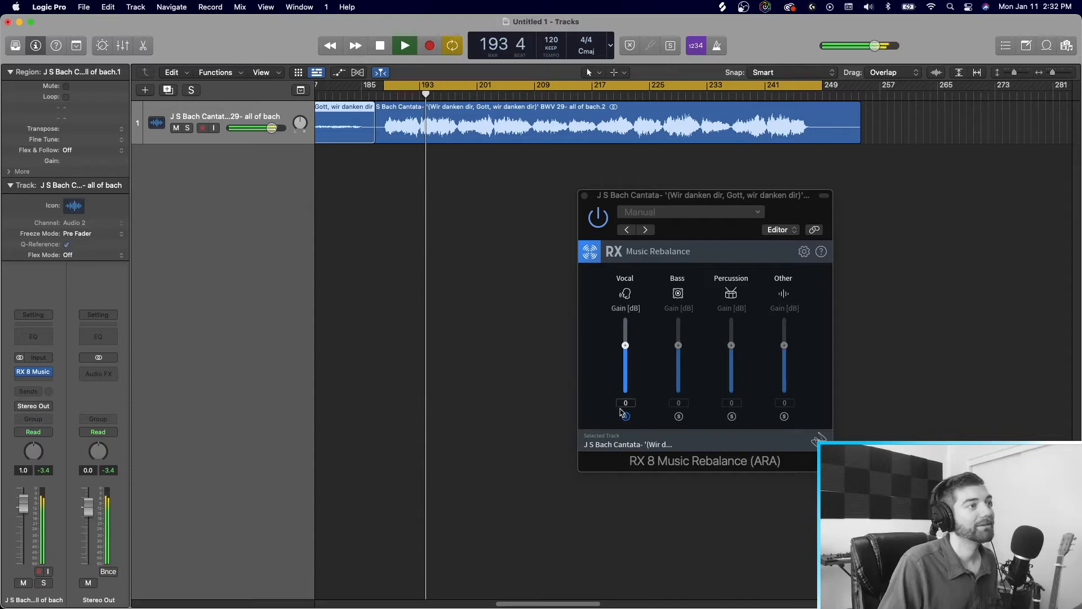
left_click_drag(625, 345, 624, 394)
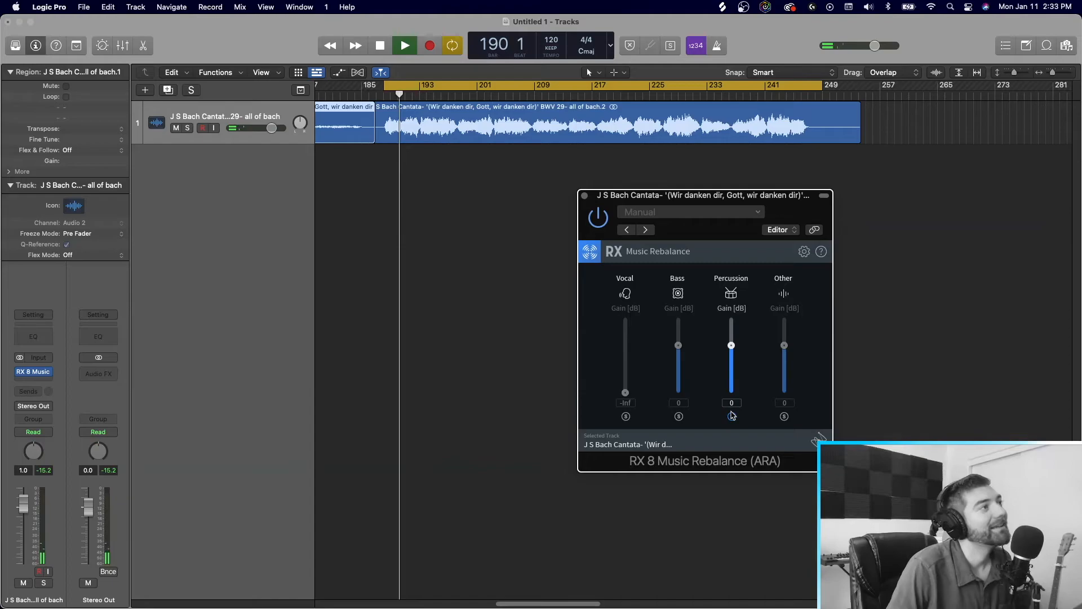
- Raise the Percussion gain to +6 dB, then stop soloing it
left_click_drag(730, 345, 732, 330)
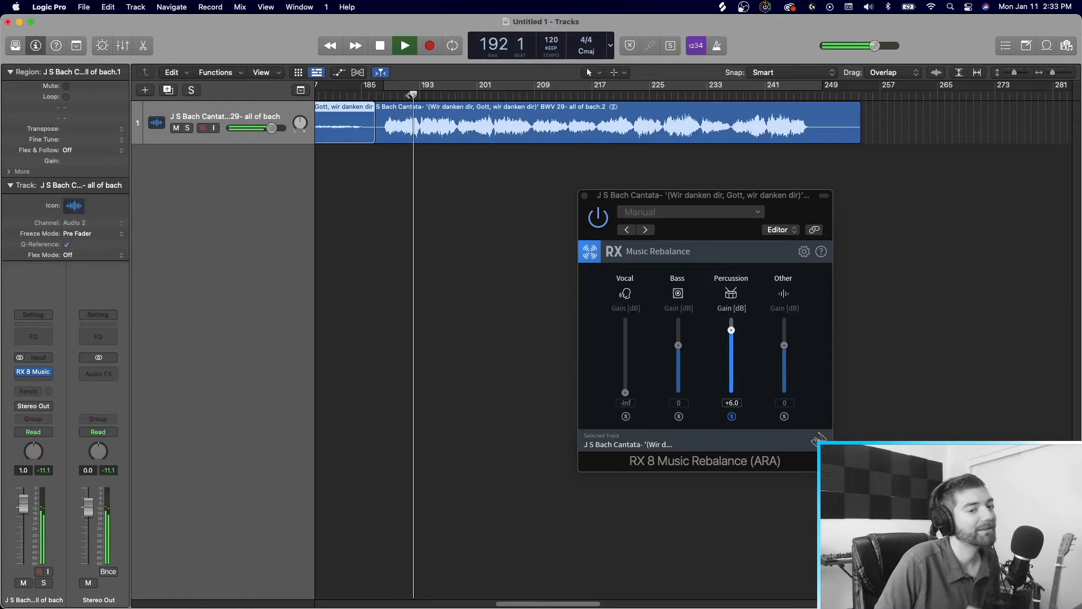
left_click(379, 45)
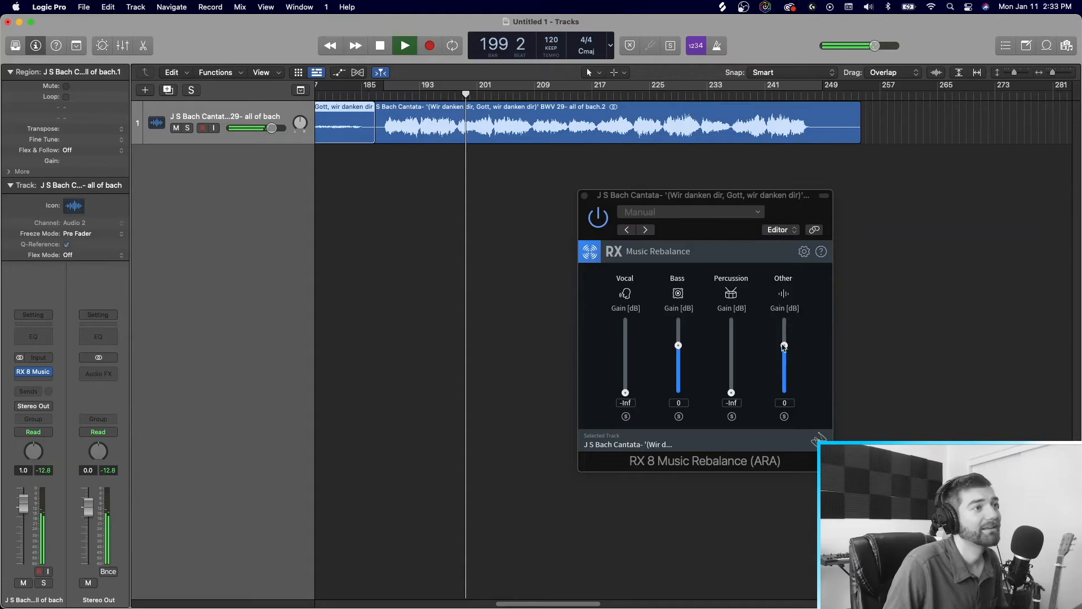
- Set the Bass stem gain to +4.0 dB and the Other stem to -5.0 dB
left_click_drag(783, 345, 784, 390)
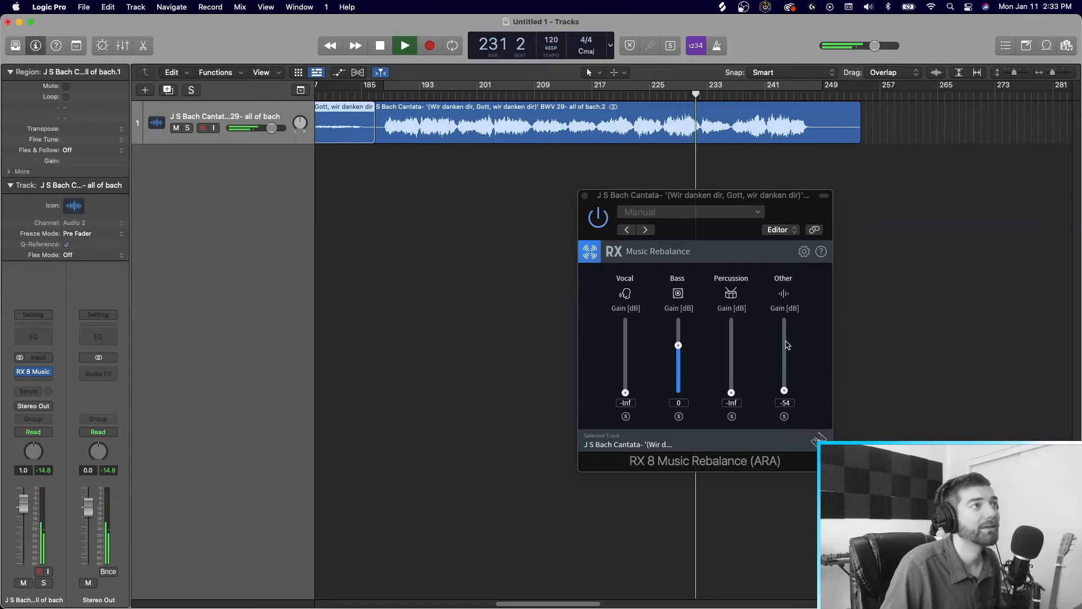
left_click_drag(678, 345, 678, 324)
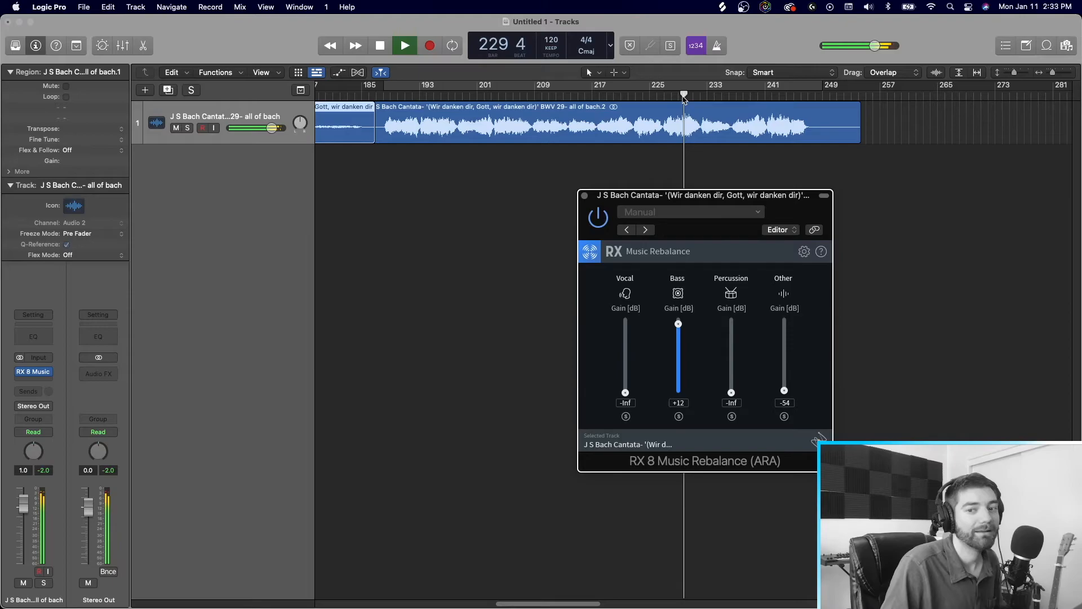
left_click(404, 45)
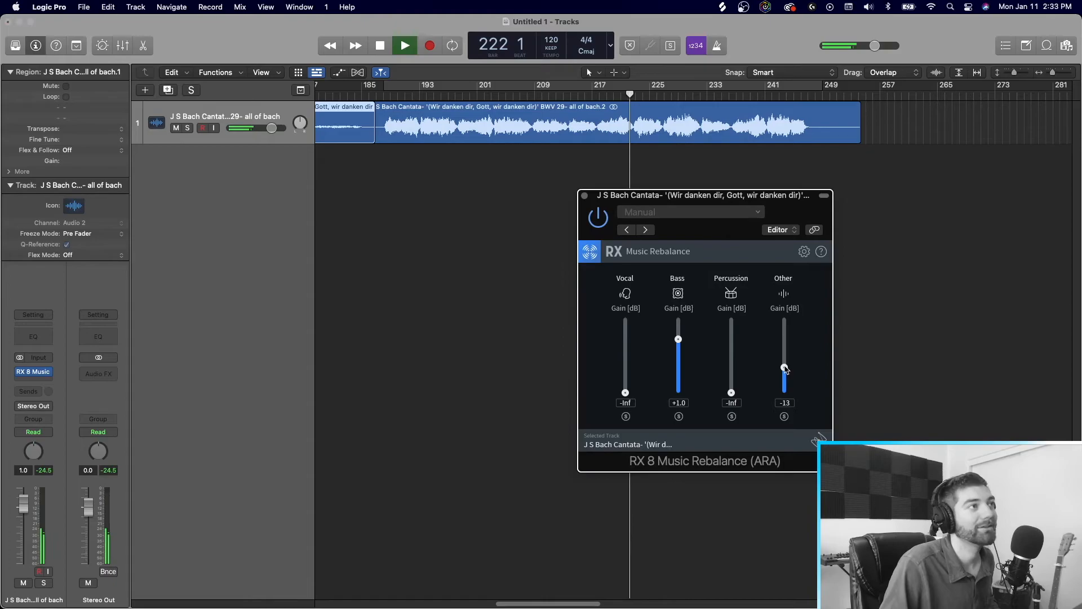
left_click_drag(784, 370, 785, 366)
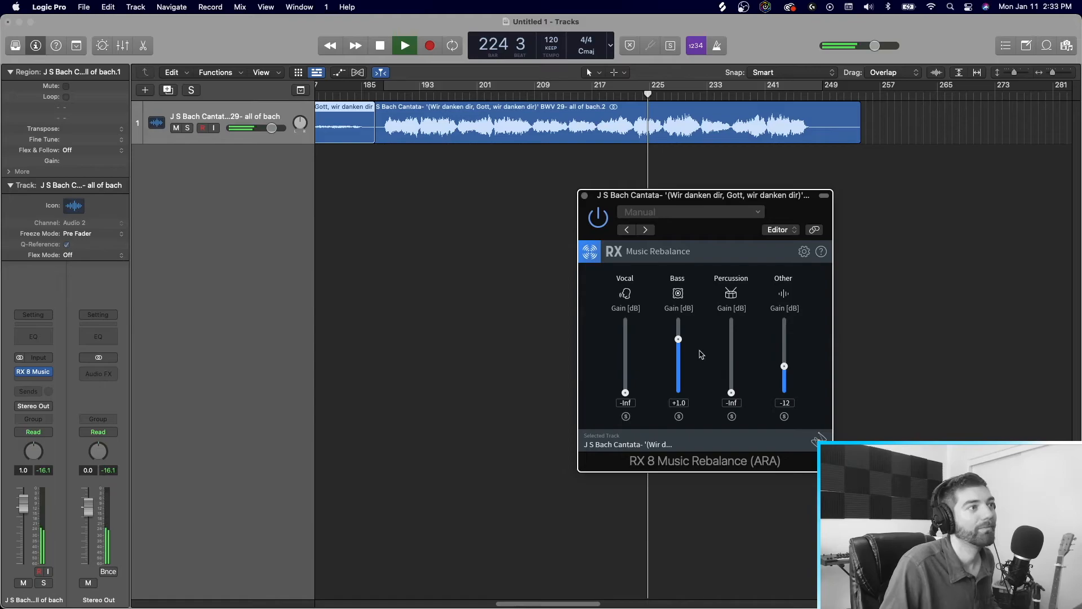
left_click_drag(783, 366, 784, 351)
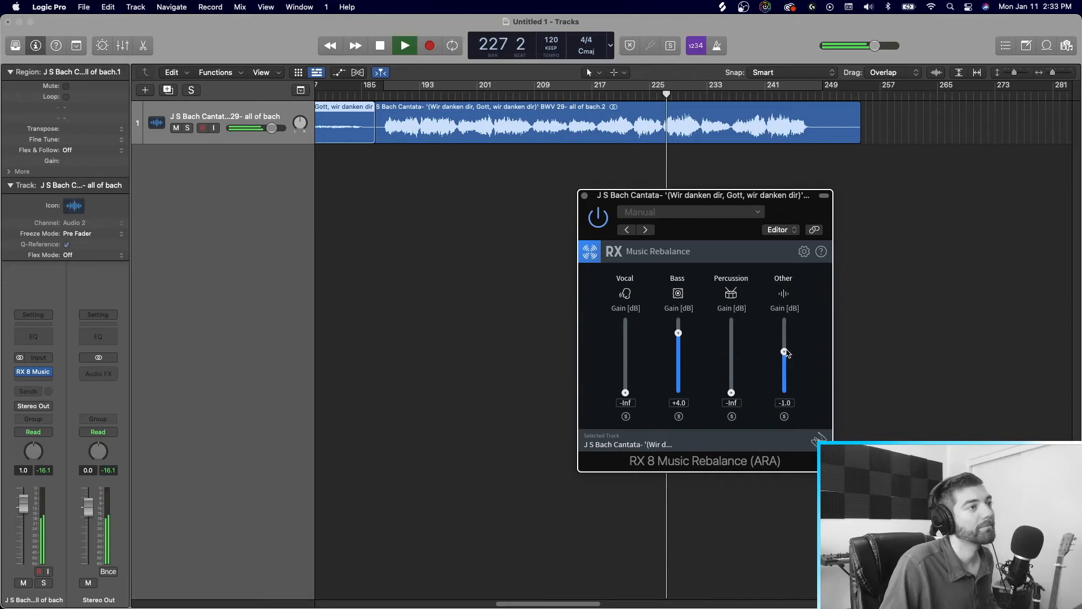
left_click_drag(785, 352, 785, 358)
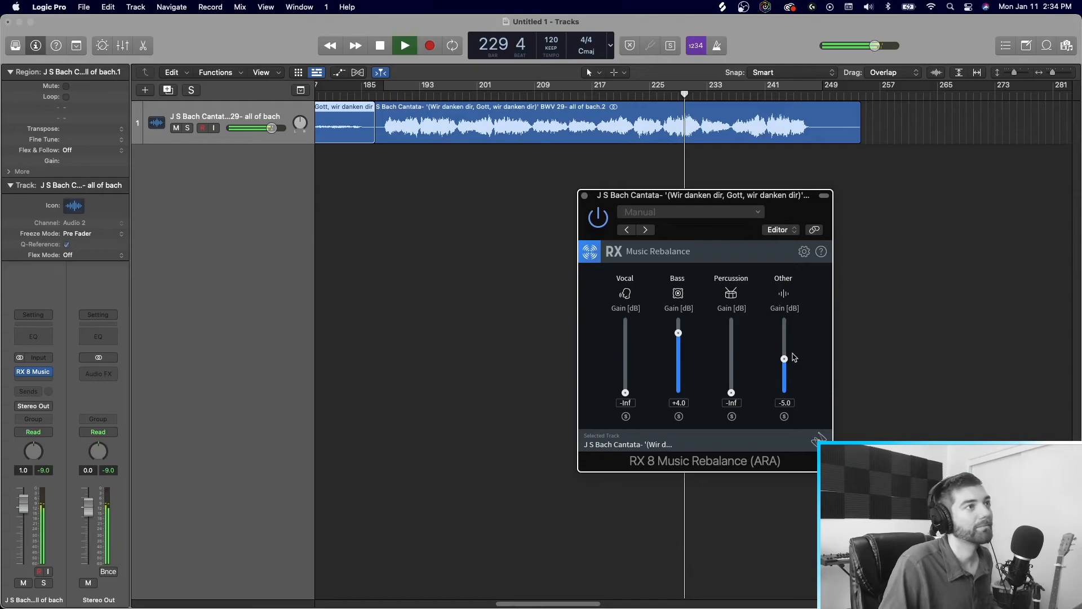